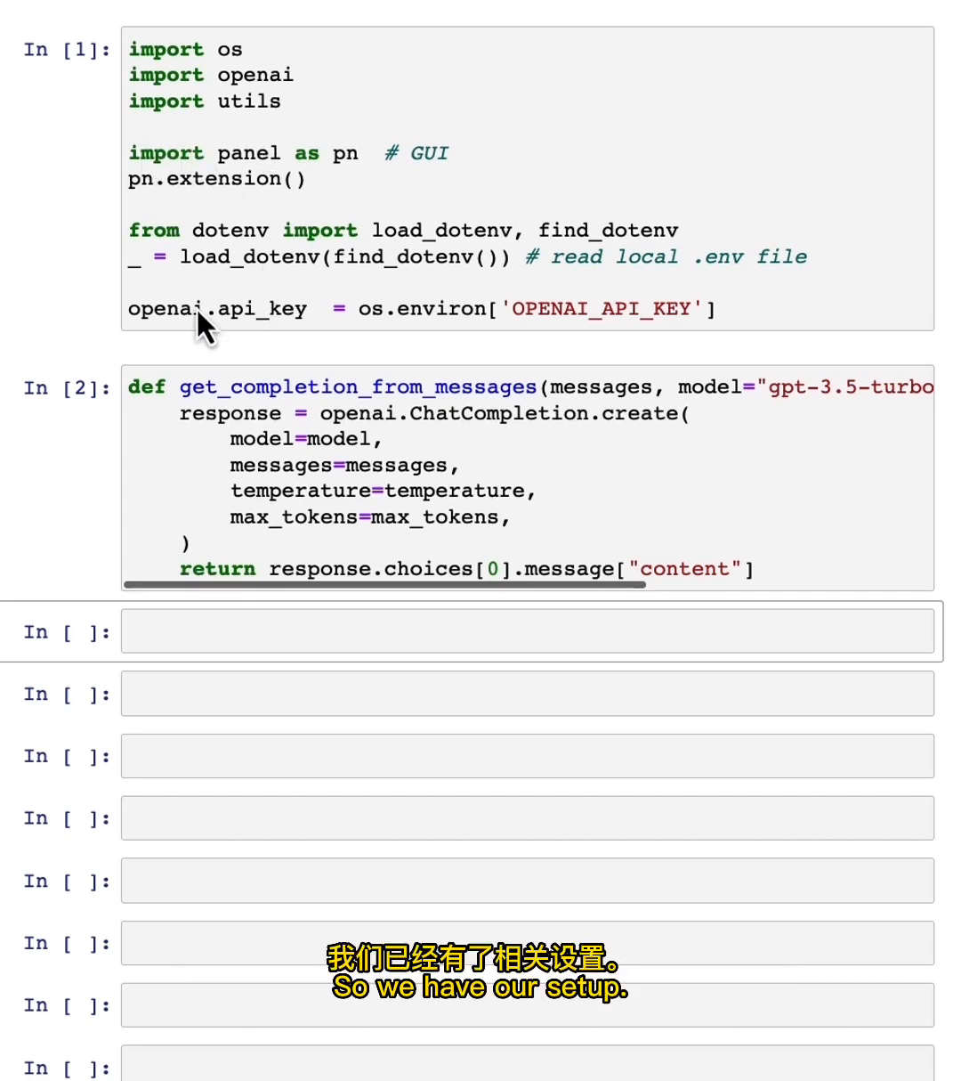
Run a SmartX ProPhone and FotoSnap camera question through process_user_message and print its reply
scroll(up, 3)
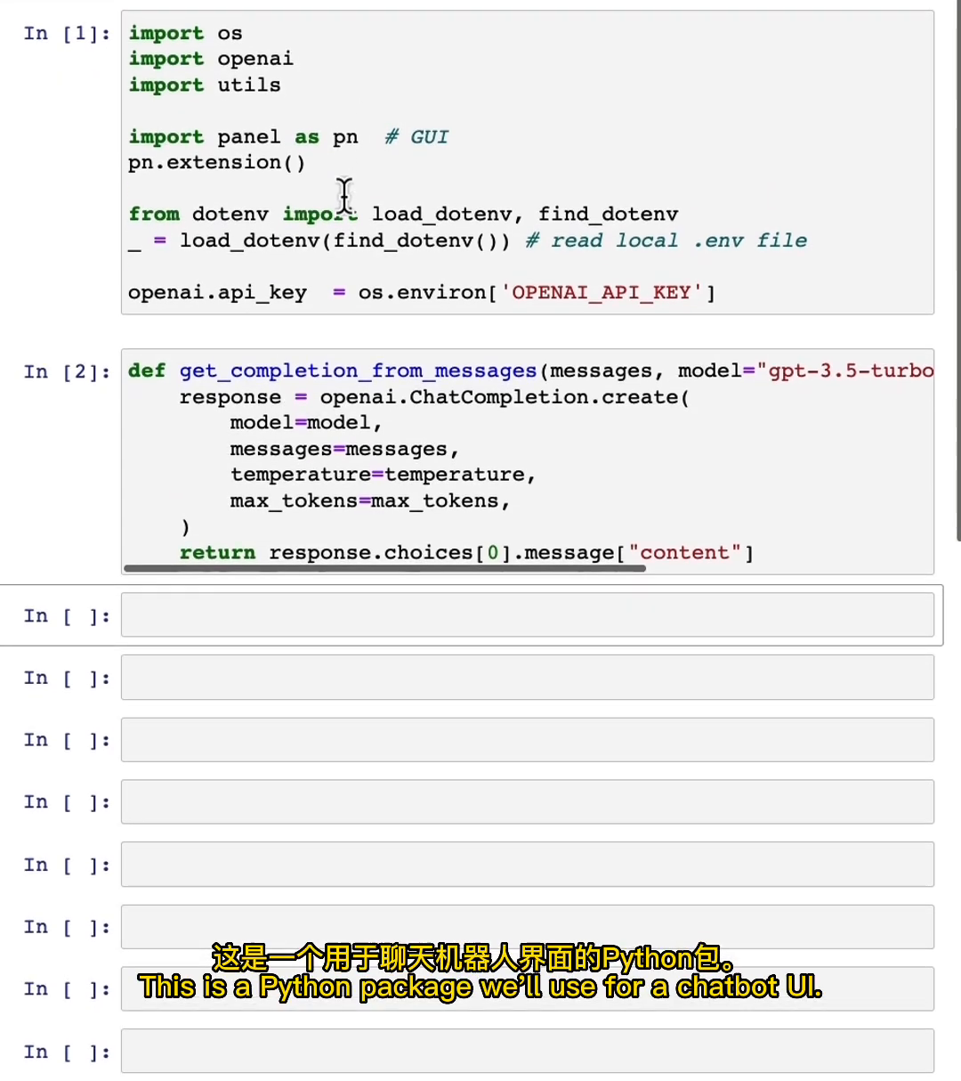
double_click(338, 135)
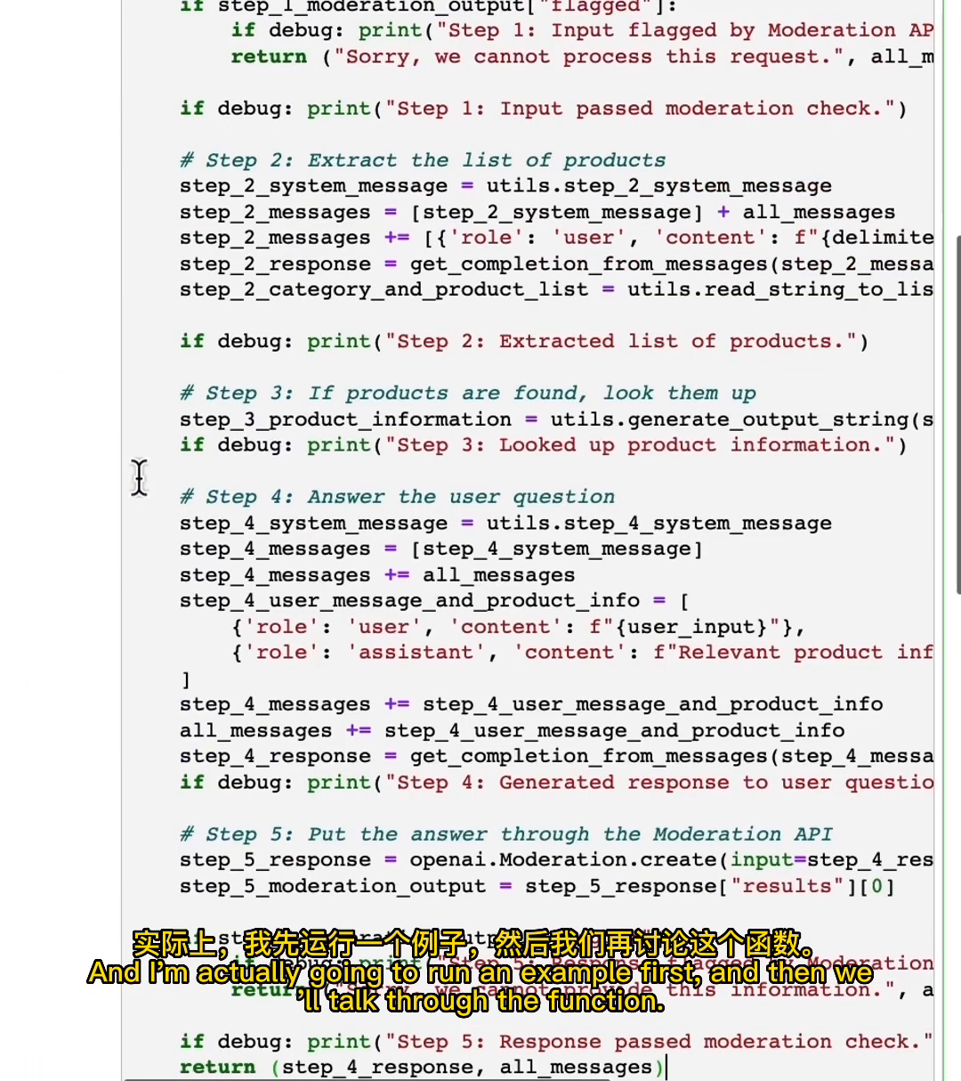
scroll(down, 3)
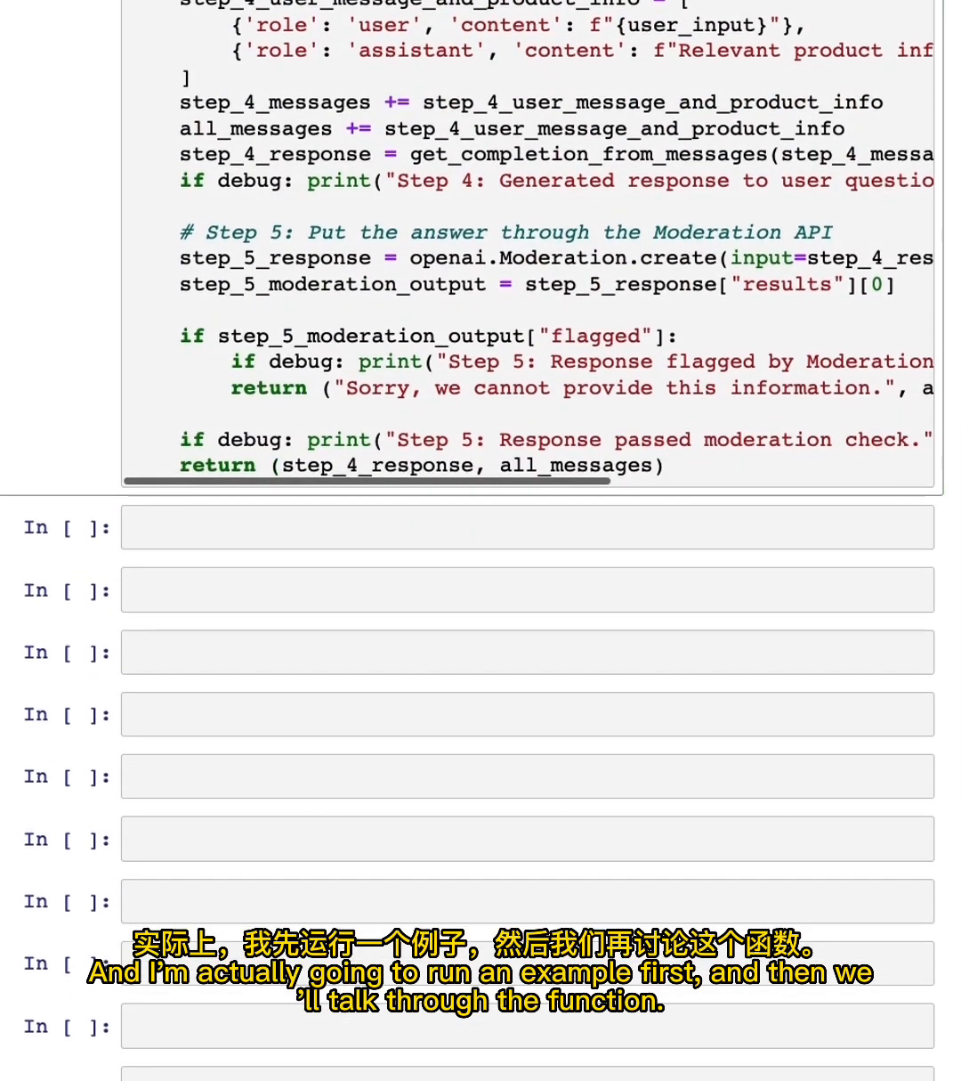
click(531, 527)
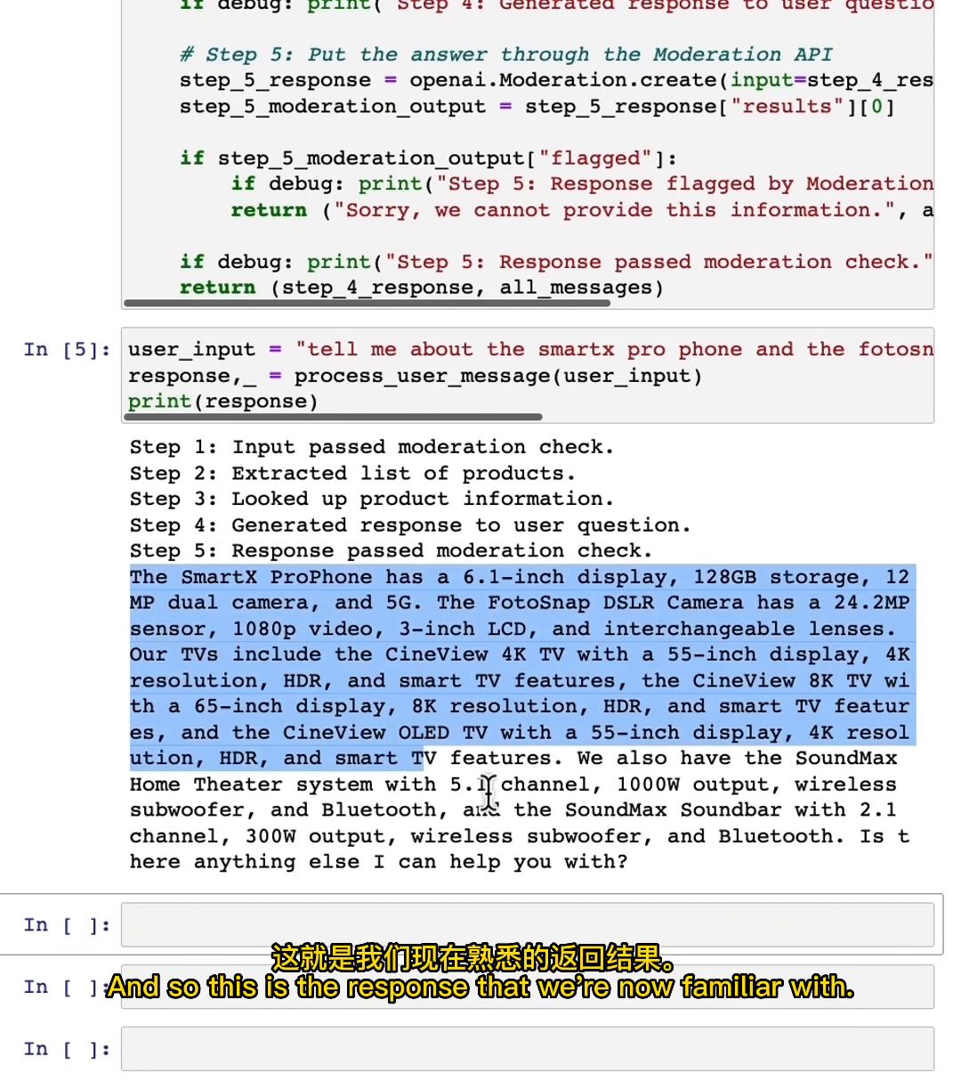
Scroll up to Step 5 and append 'Let me connect you to a human.' to the flagged-response message
scroll(up, 3)
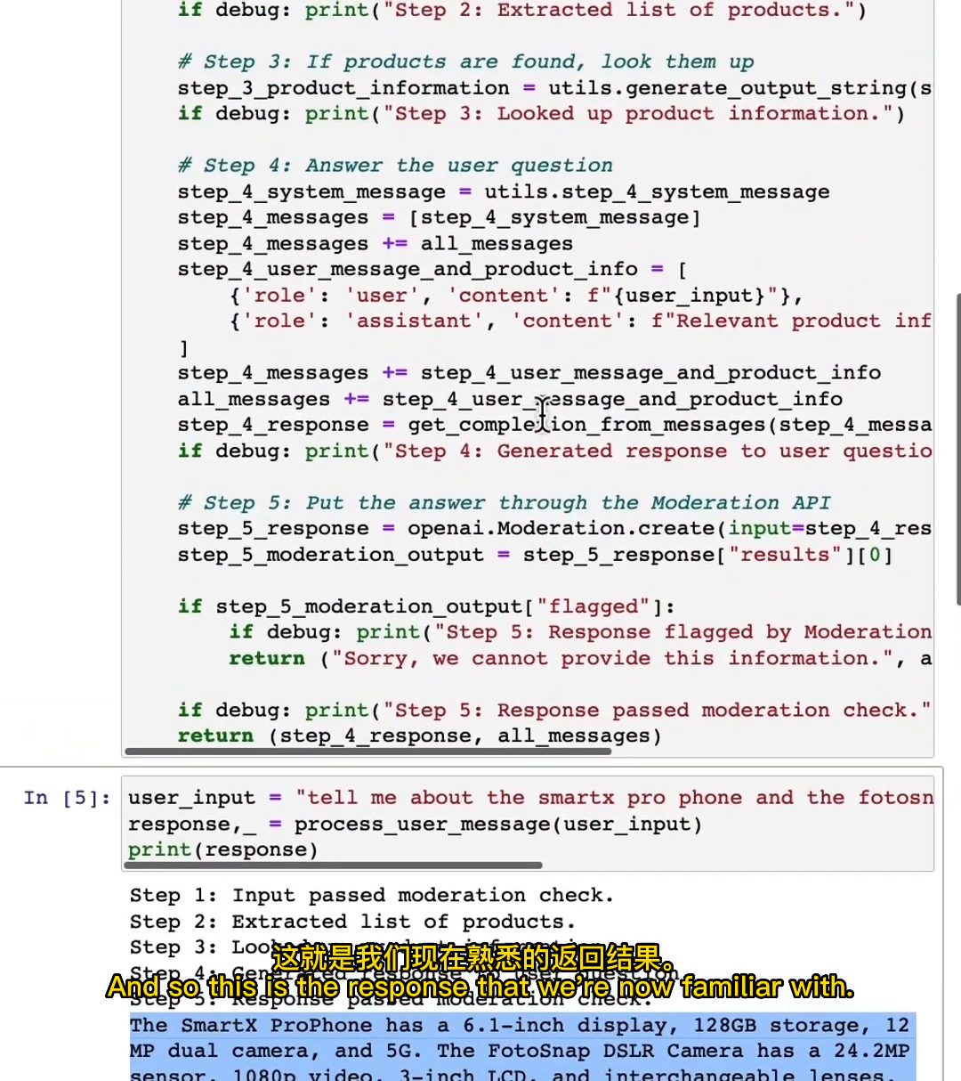
scroll(up, 3)
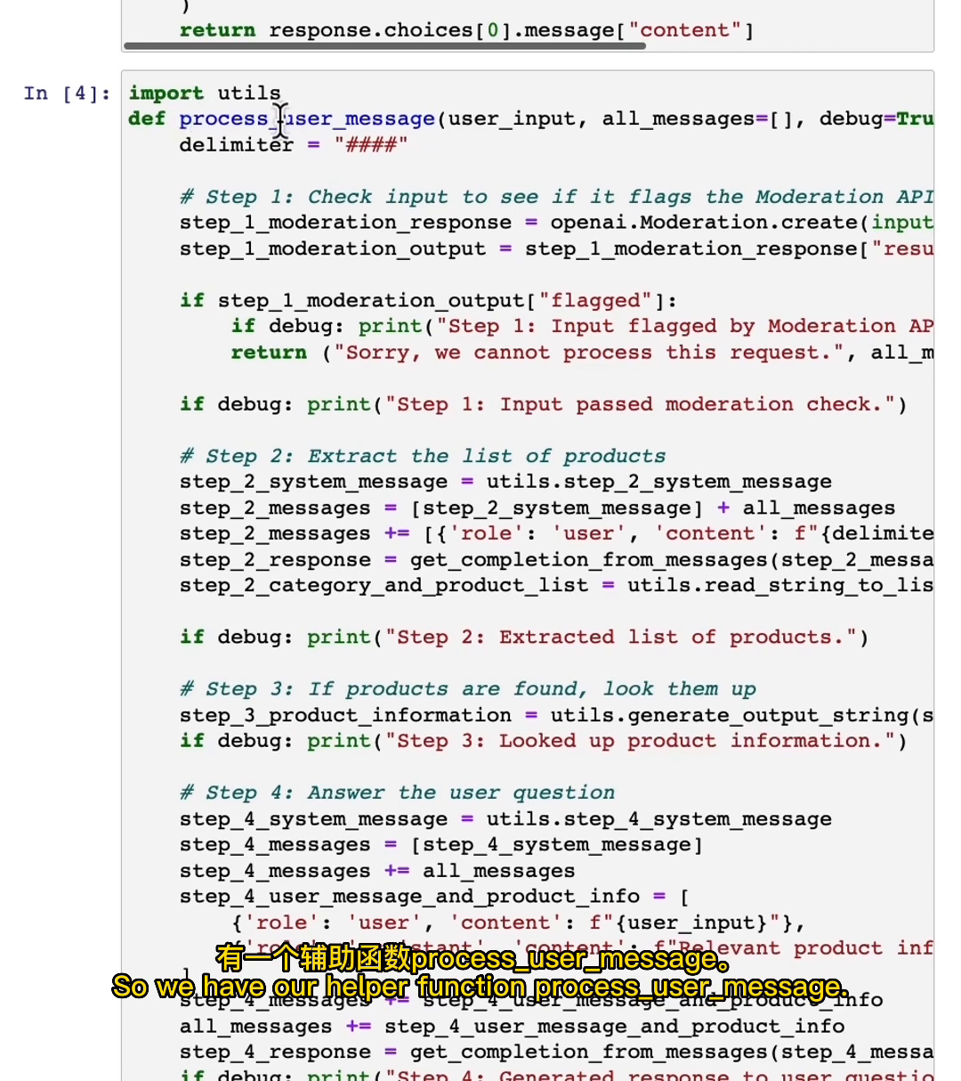
scroll(up, 3)
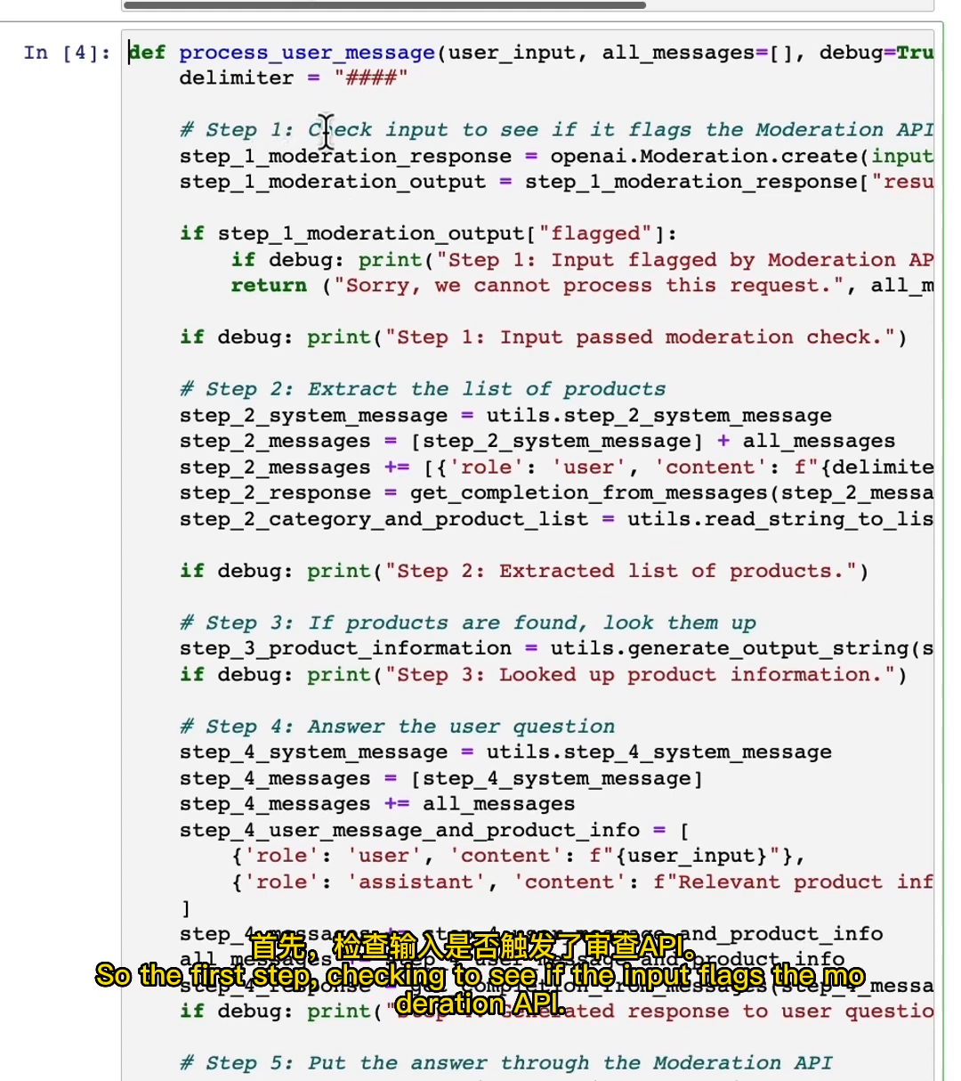
mouse_move(791, 132)
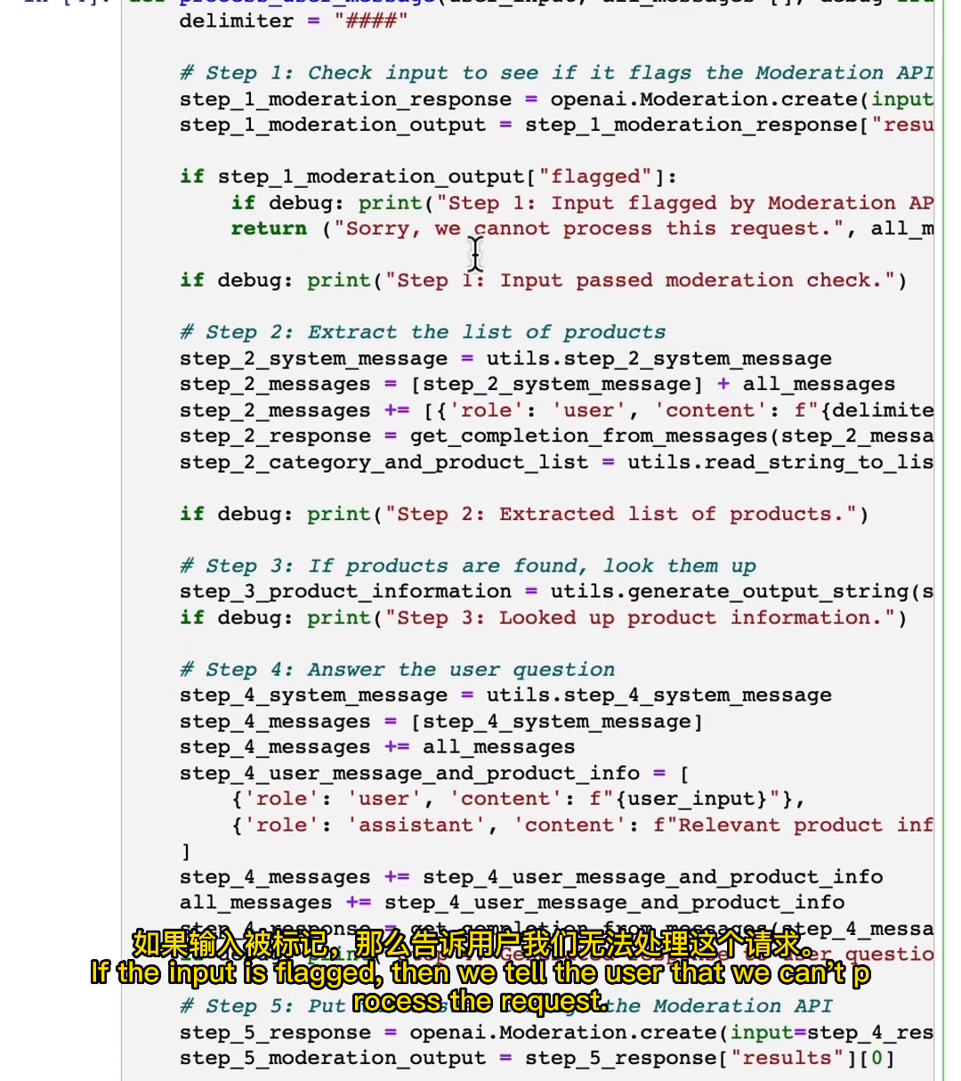
scroll(down, 3)
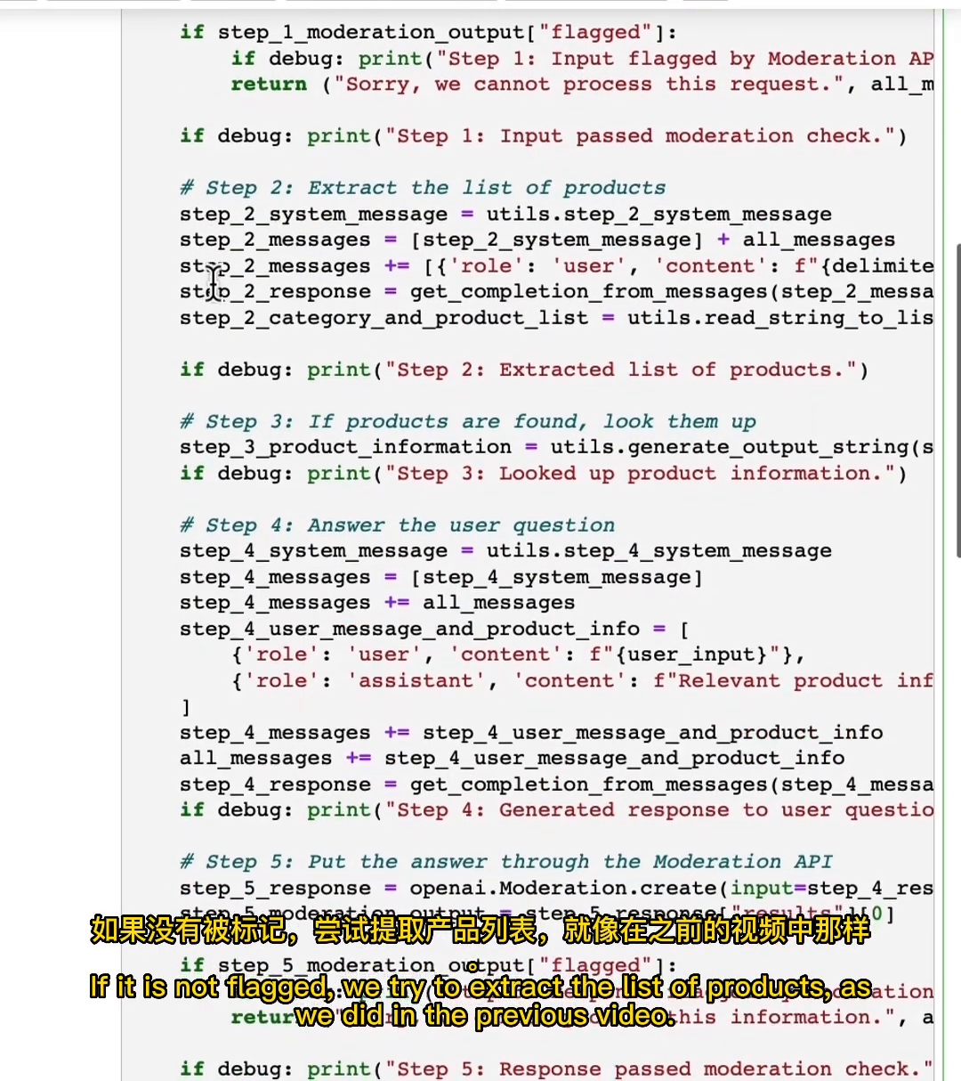
scroll(down, 3)
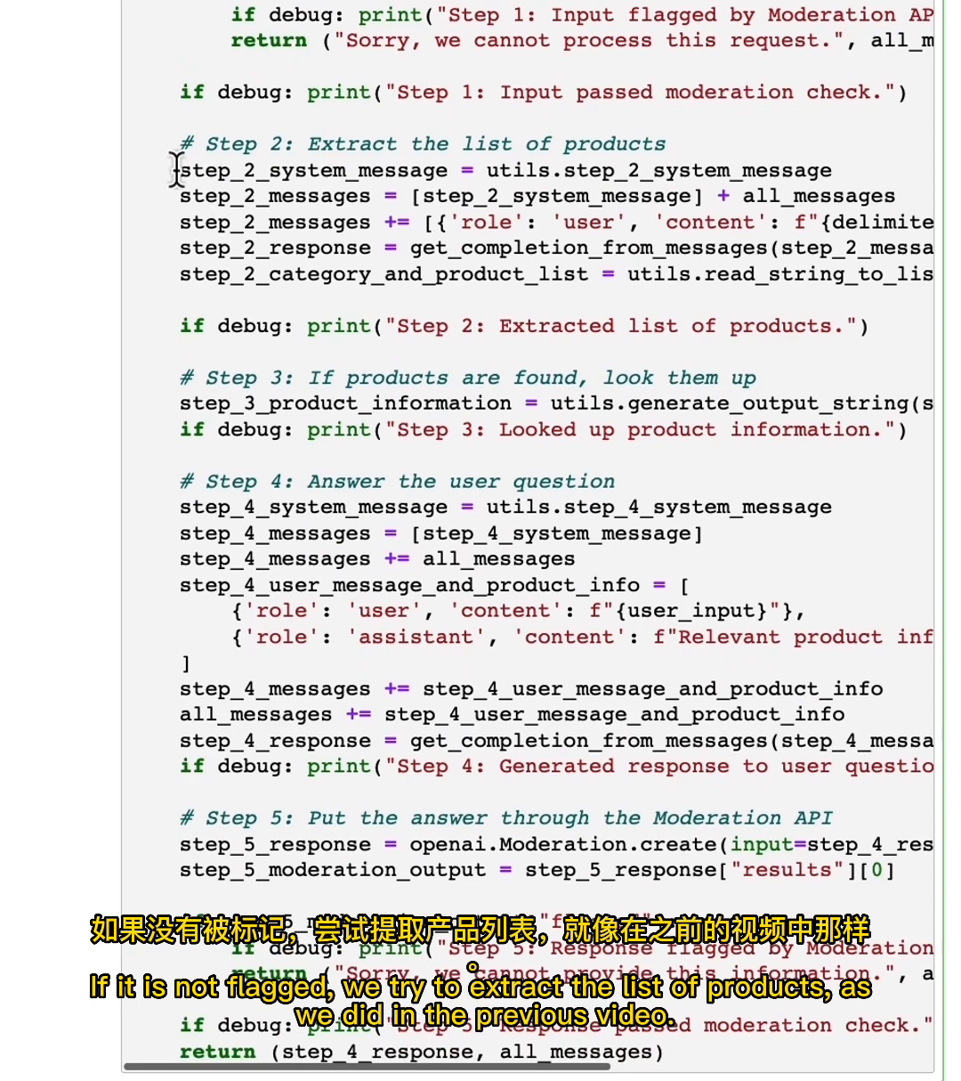
scroll(down, 3)
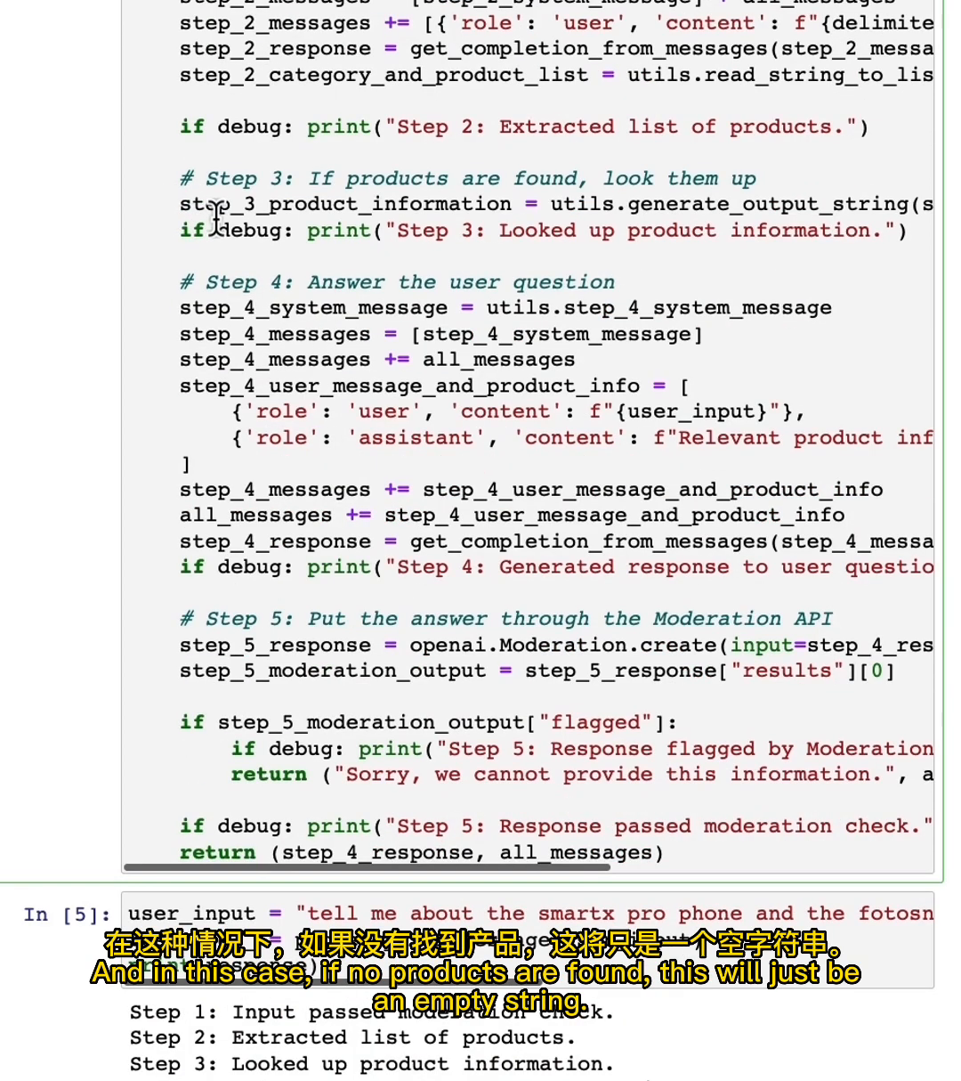
Scroll back down past the function to the collect_messages cell area
scroll(down, 3)
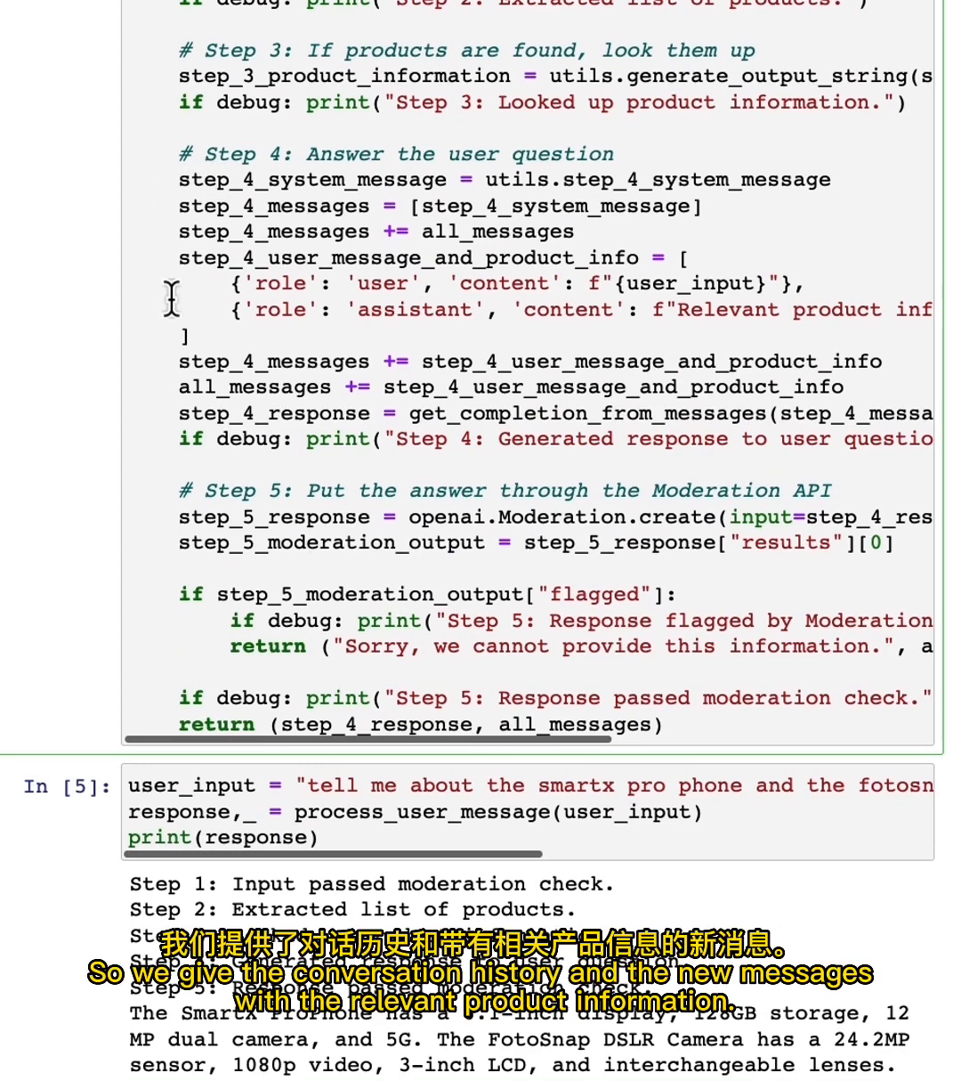
scroll(down, 3)
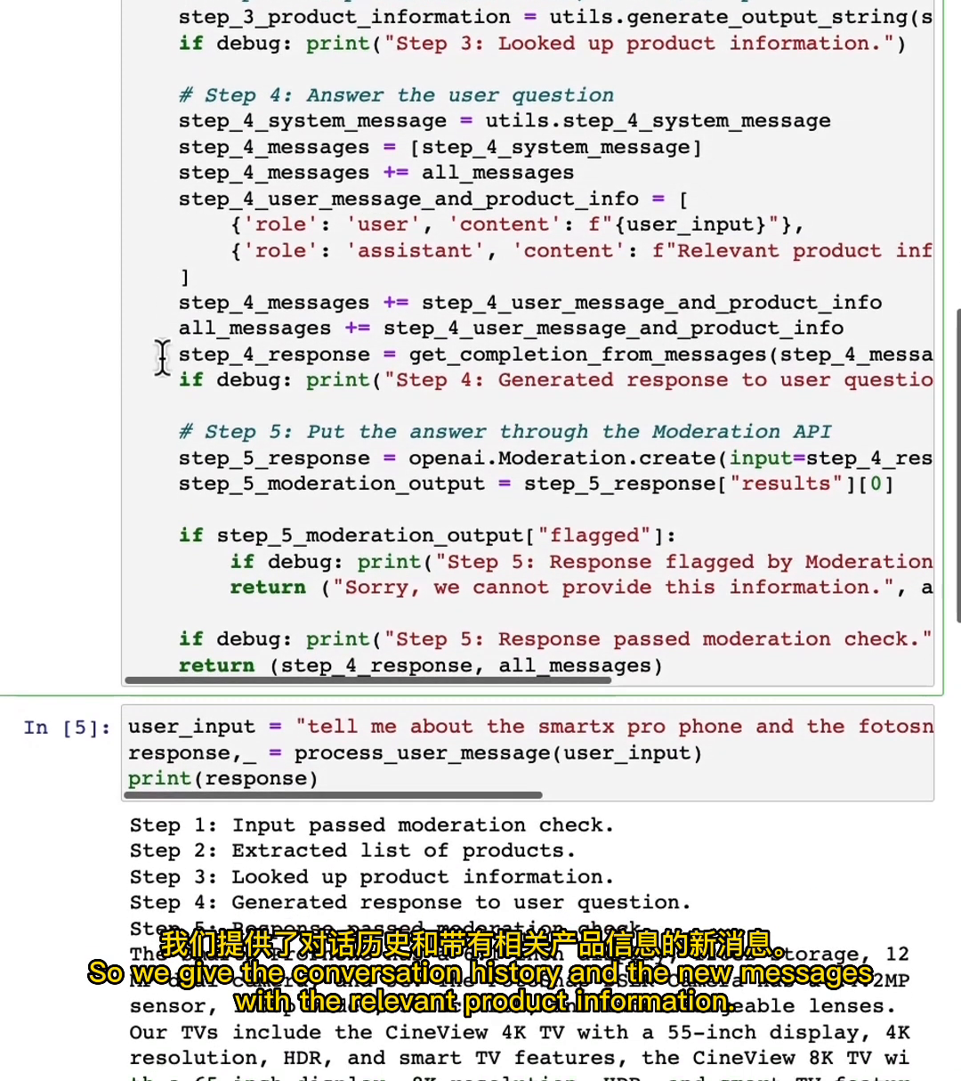
scroll(down, 3)
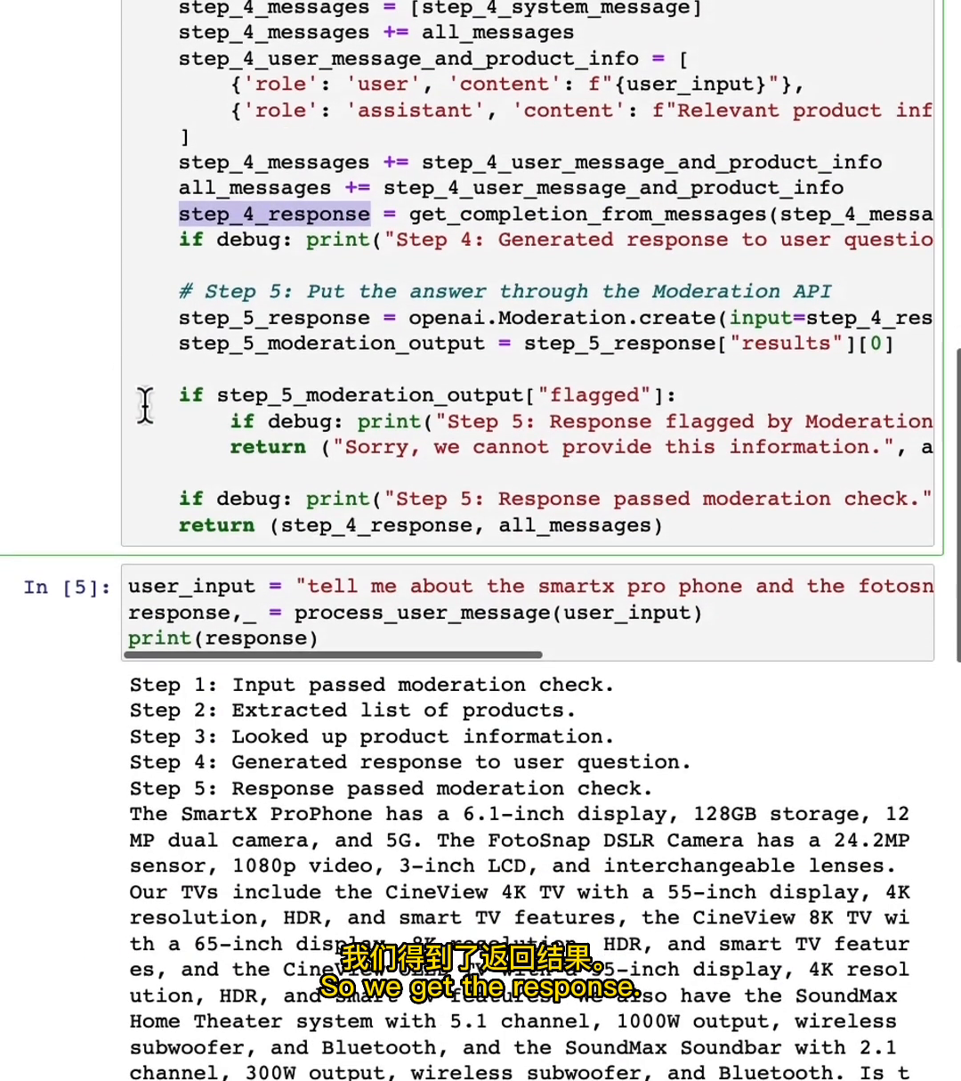
scroll(down, 3)
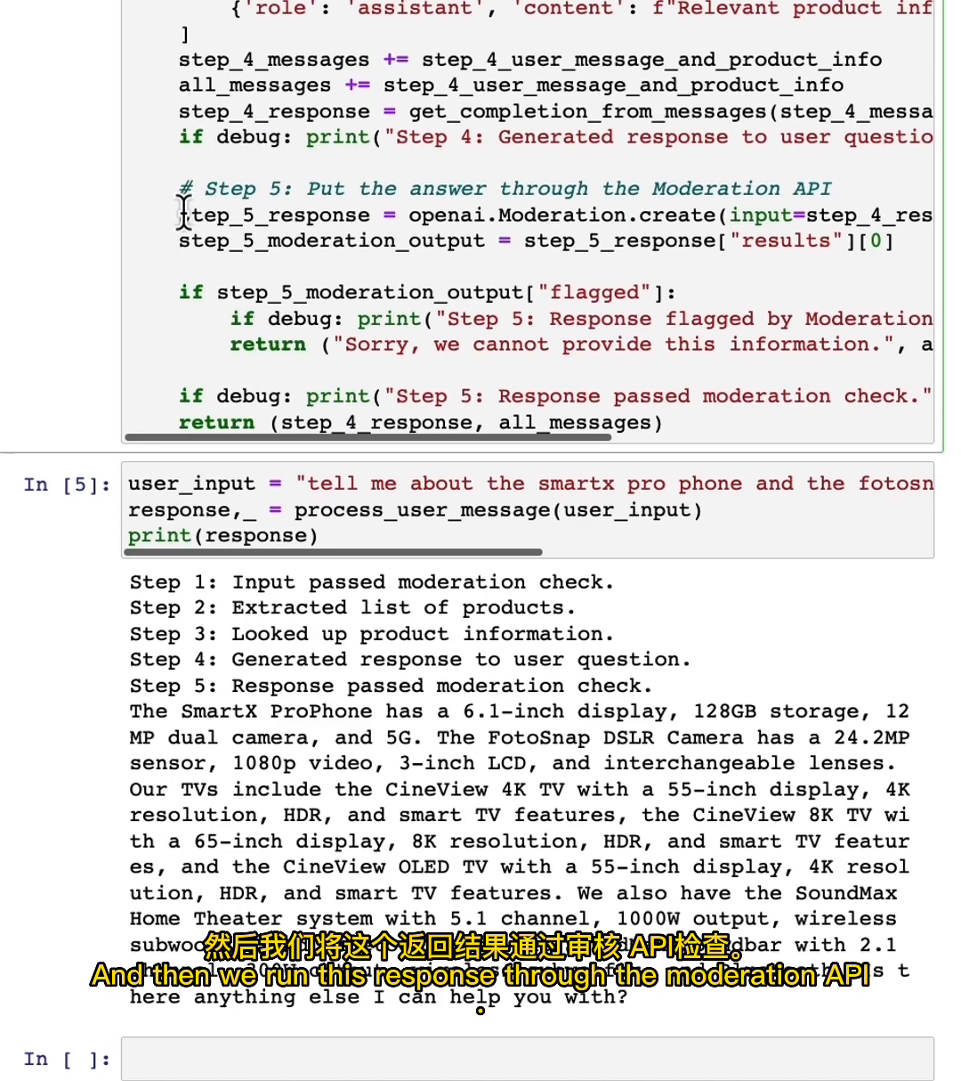
scroll(down, 3)
text( Let me )
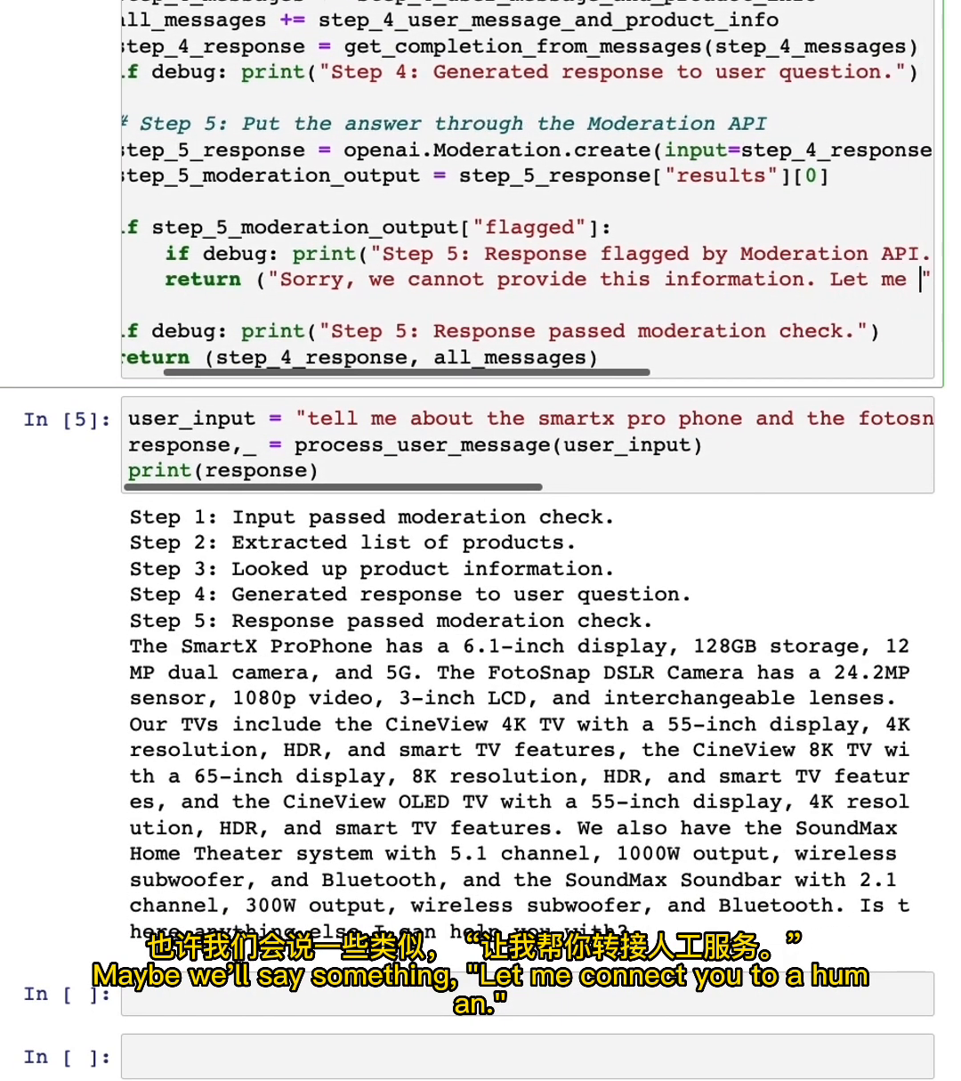
scroll(right, 3)
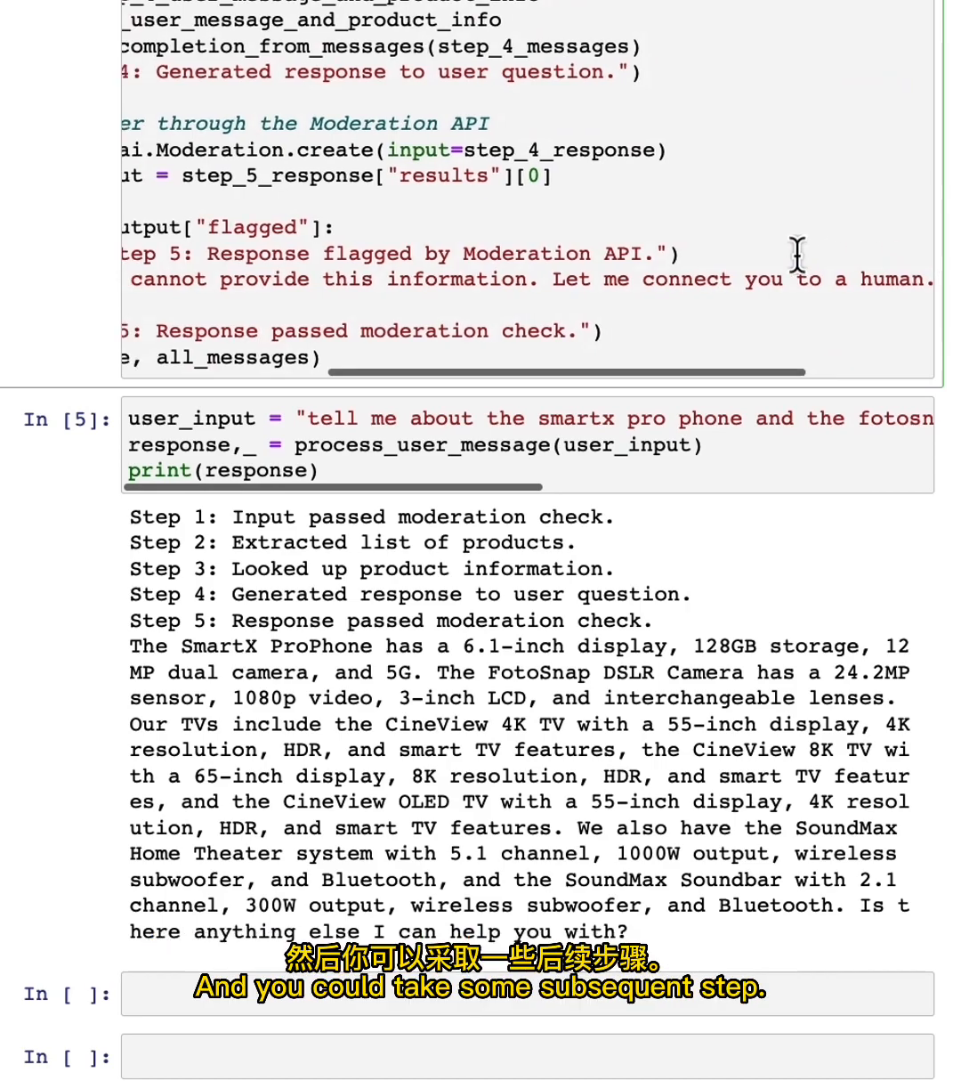
scroll(down, 3)
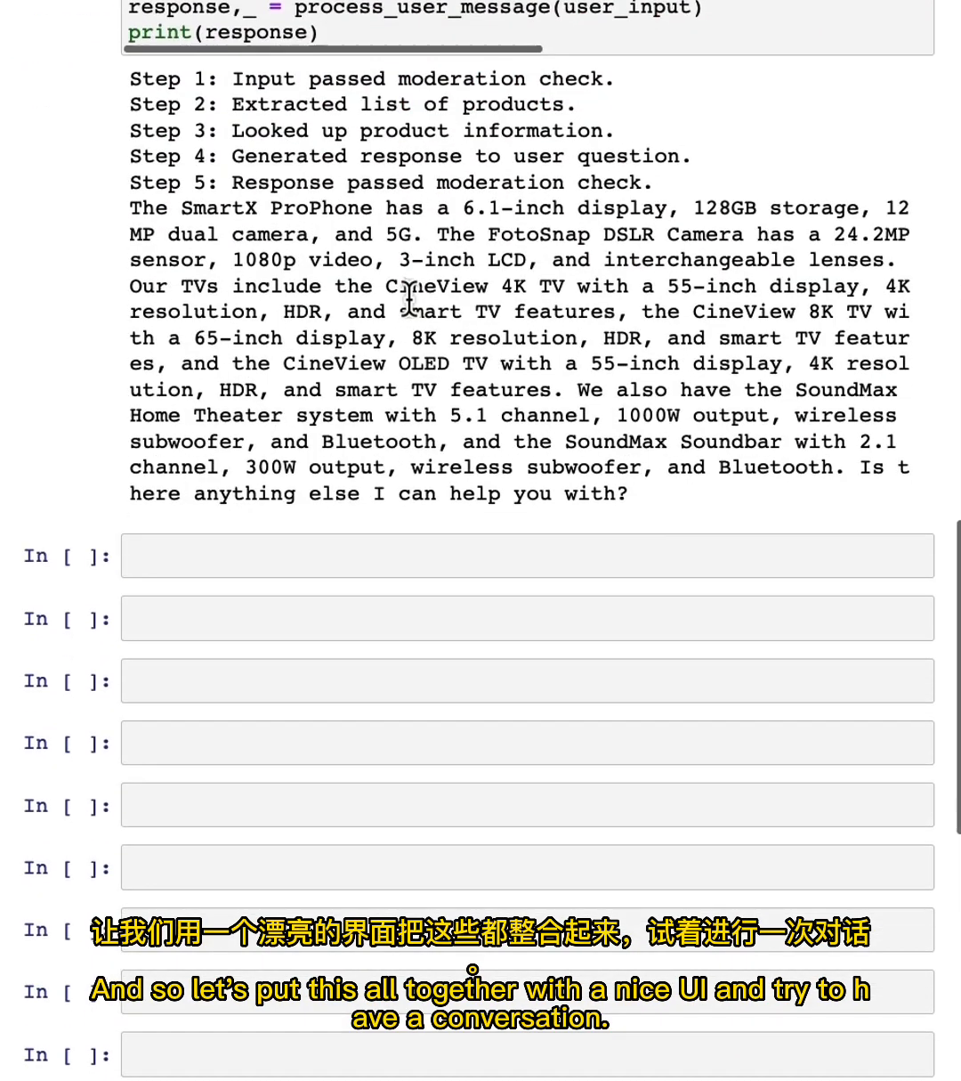
scroll(down, 3)
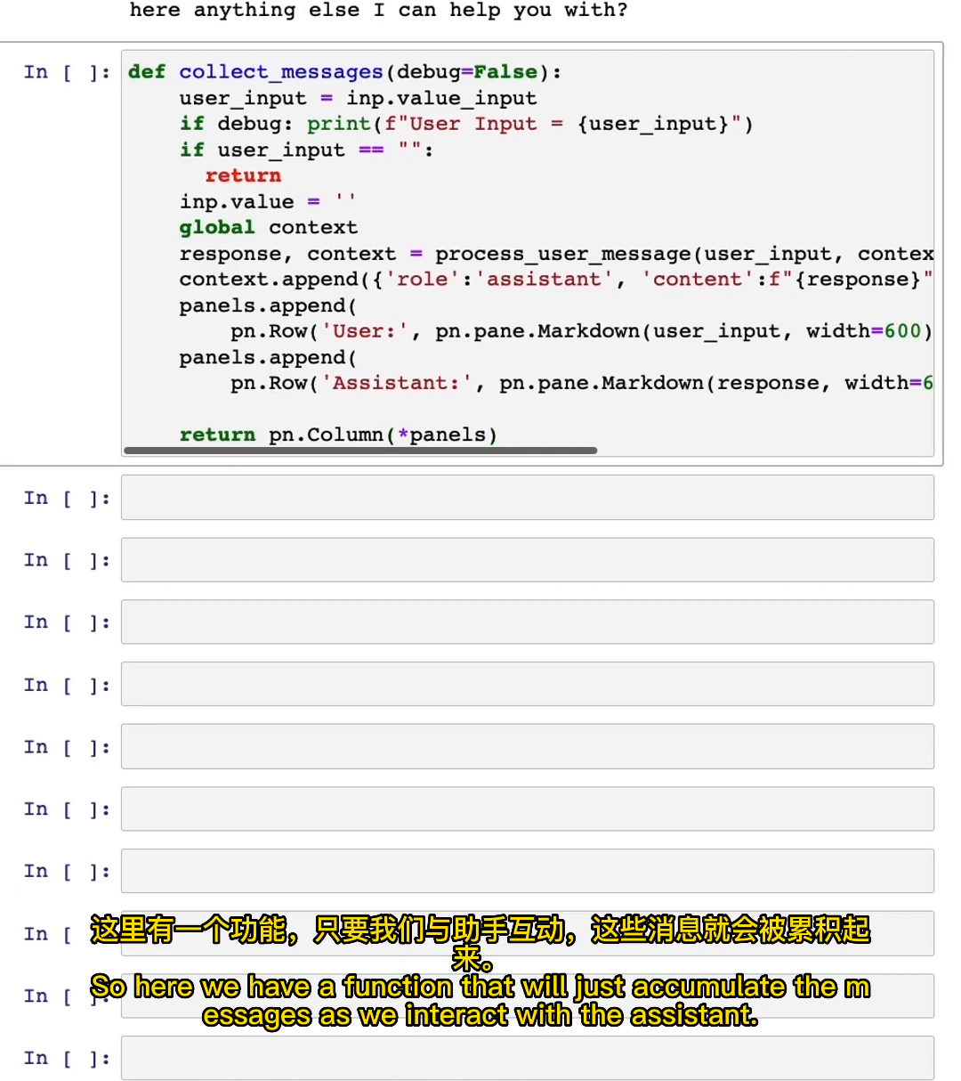
mouse_move(299, 395)
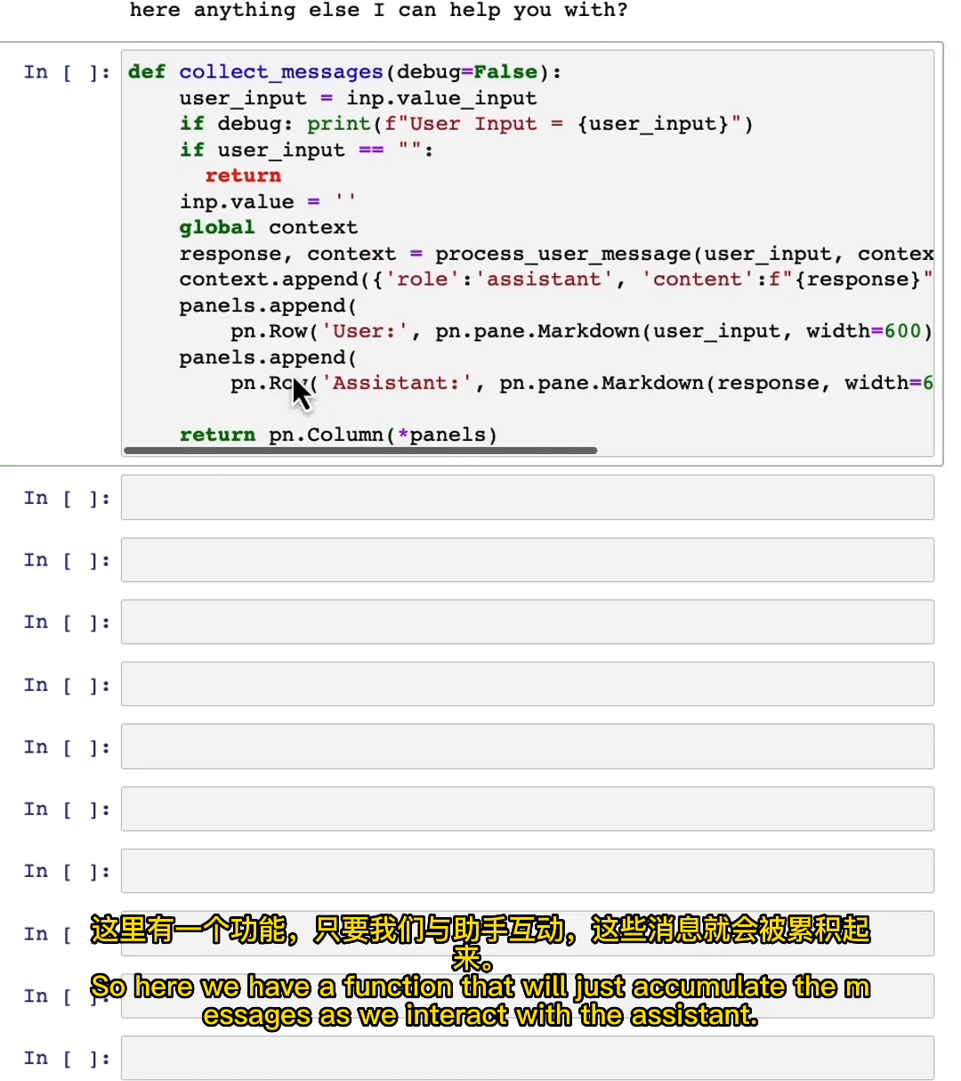
Add the collect_messages function and move into the empty cell below it
click(527, 496)
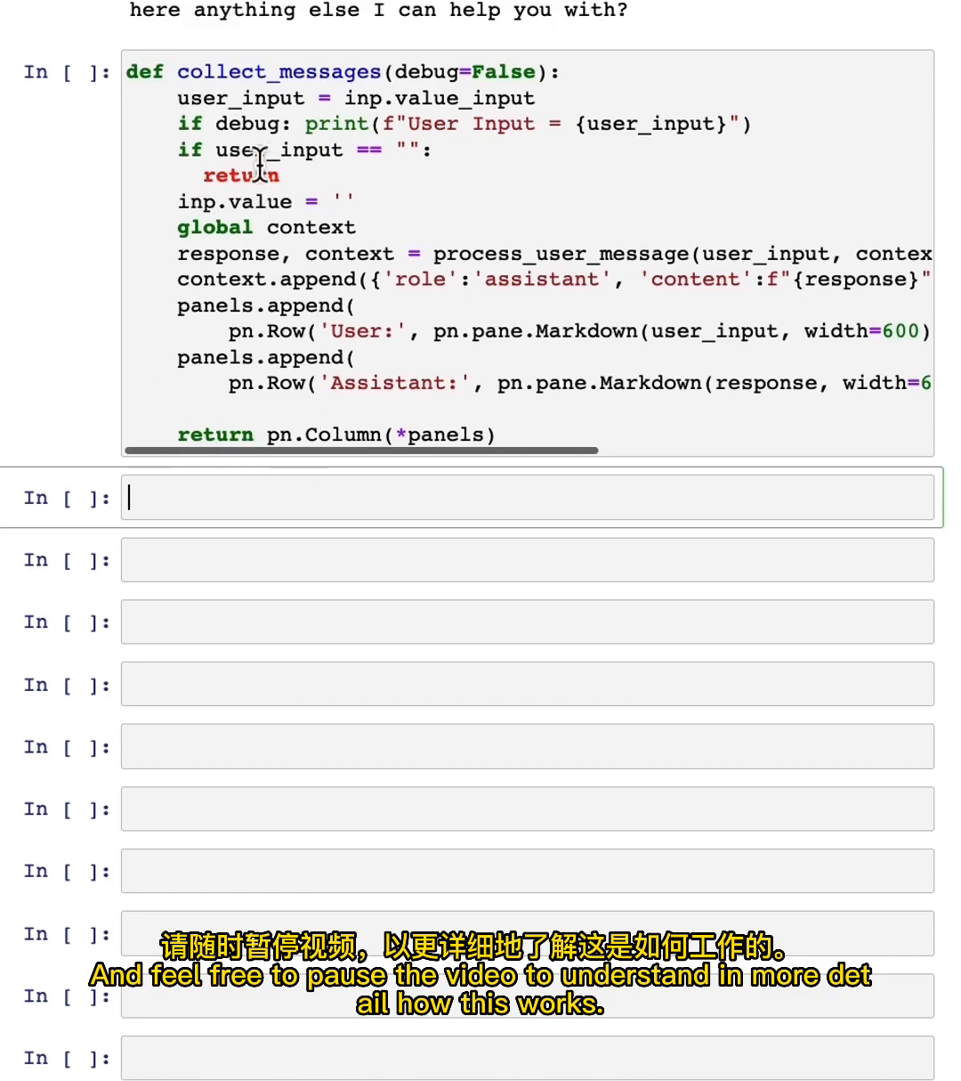
scroll(up, 3)
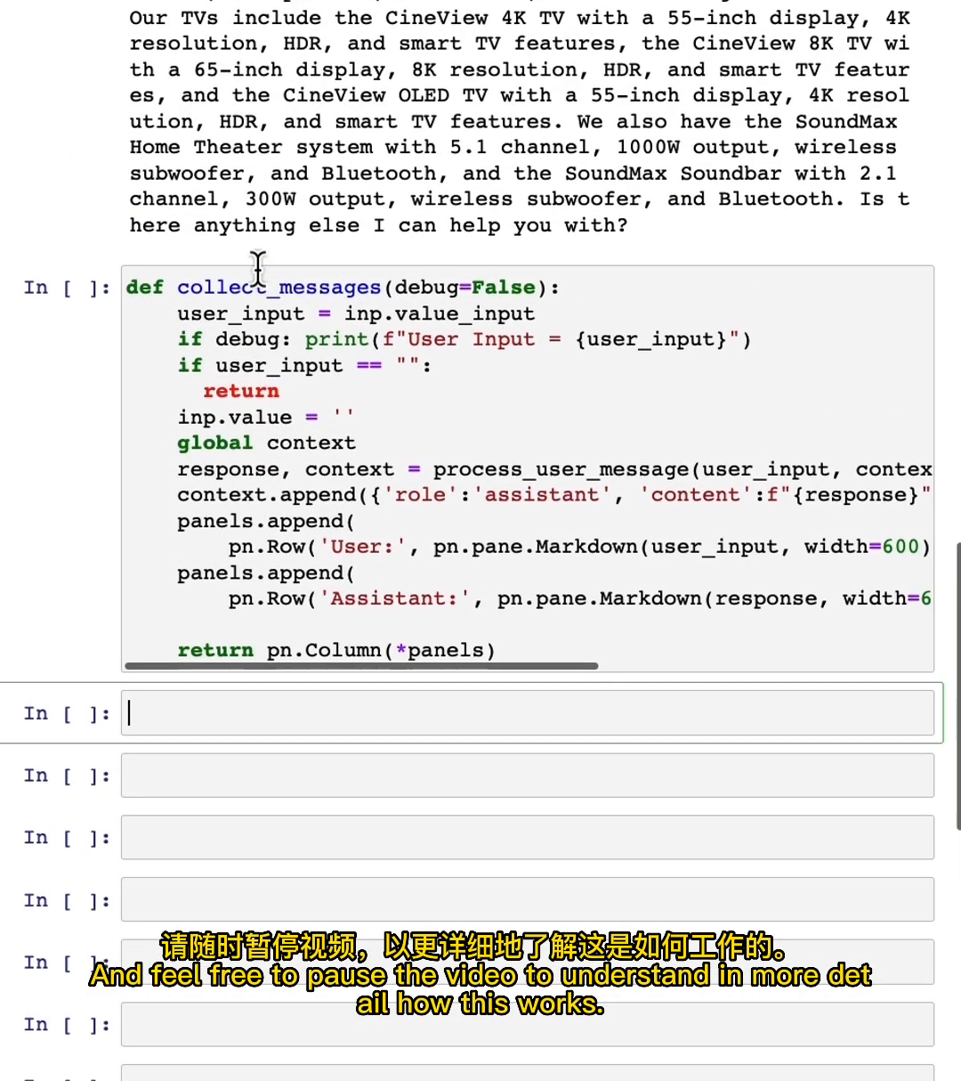
scroll(down, 3)
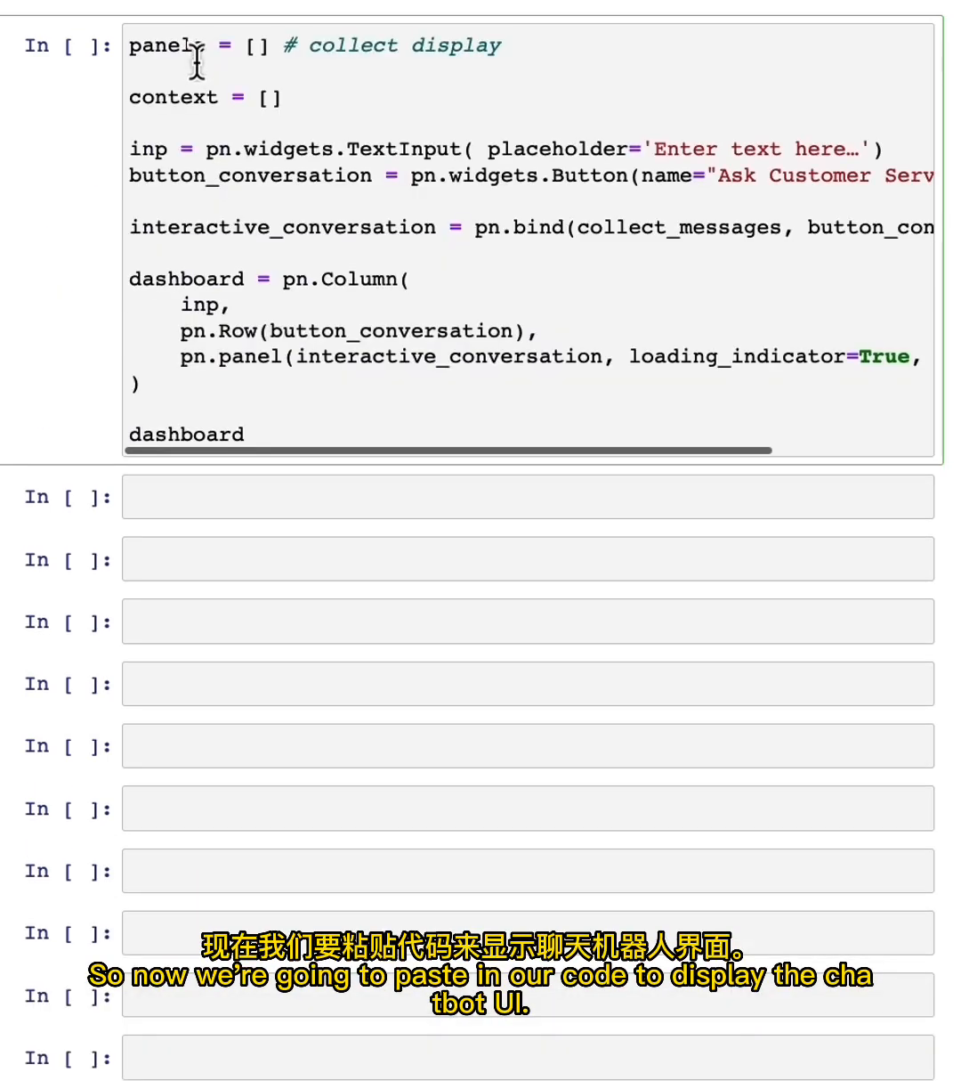
Run the Panel dashboard cell and focus its question text box
text(s)
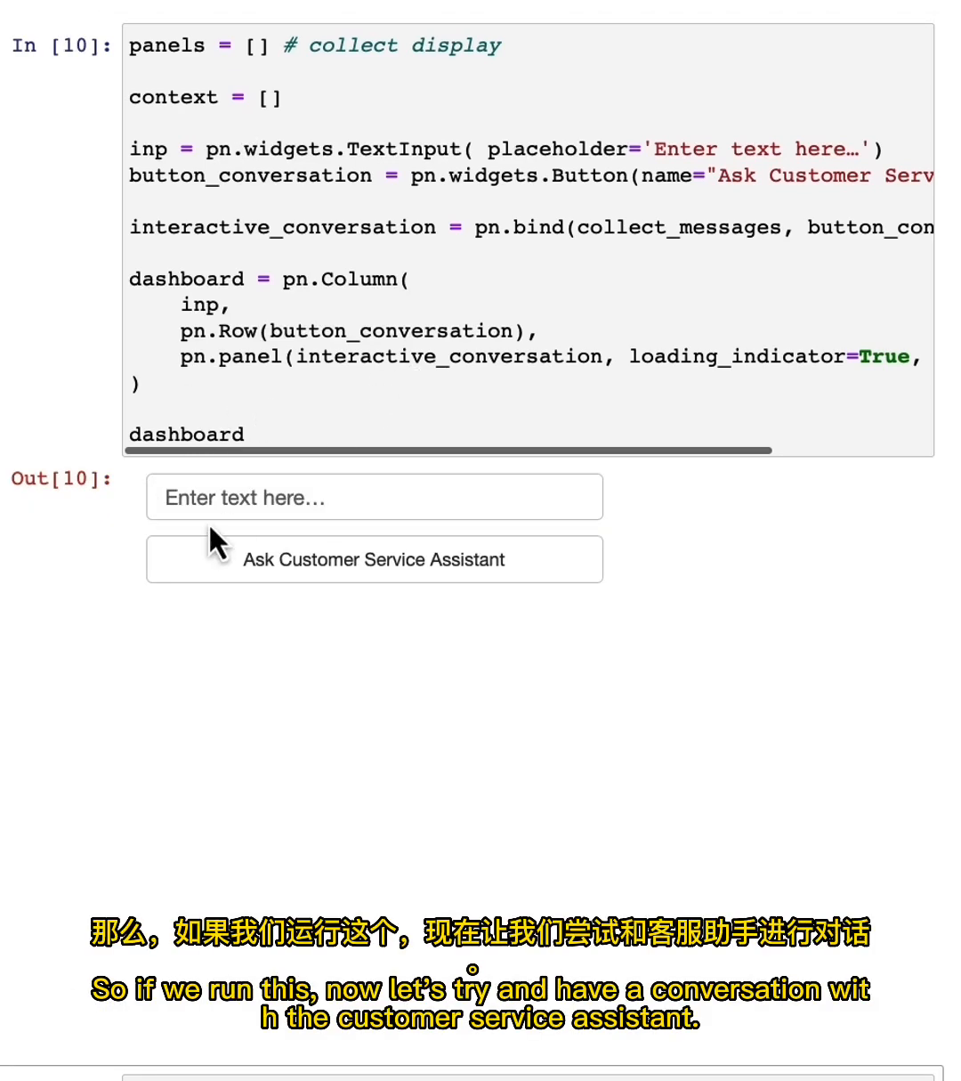
click(373, 497)
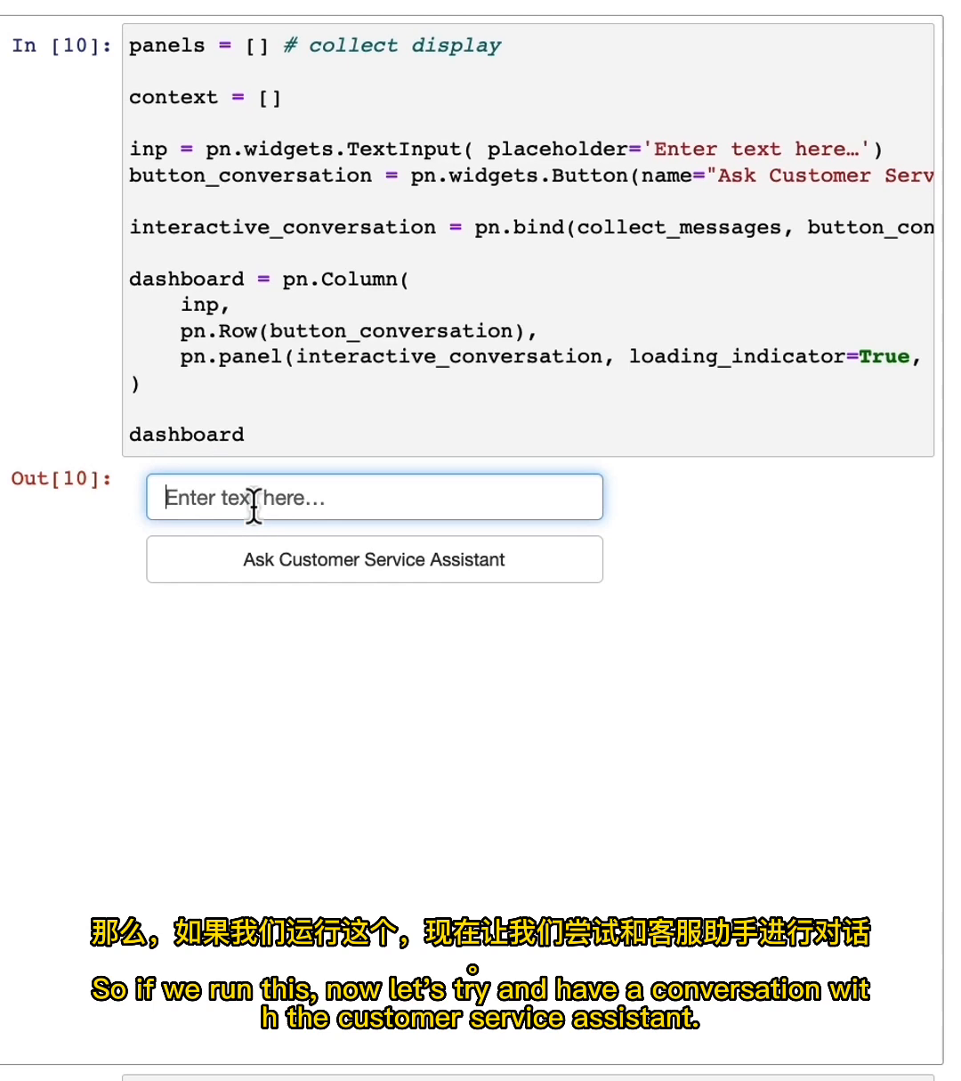
mouse_move(730, 561)
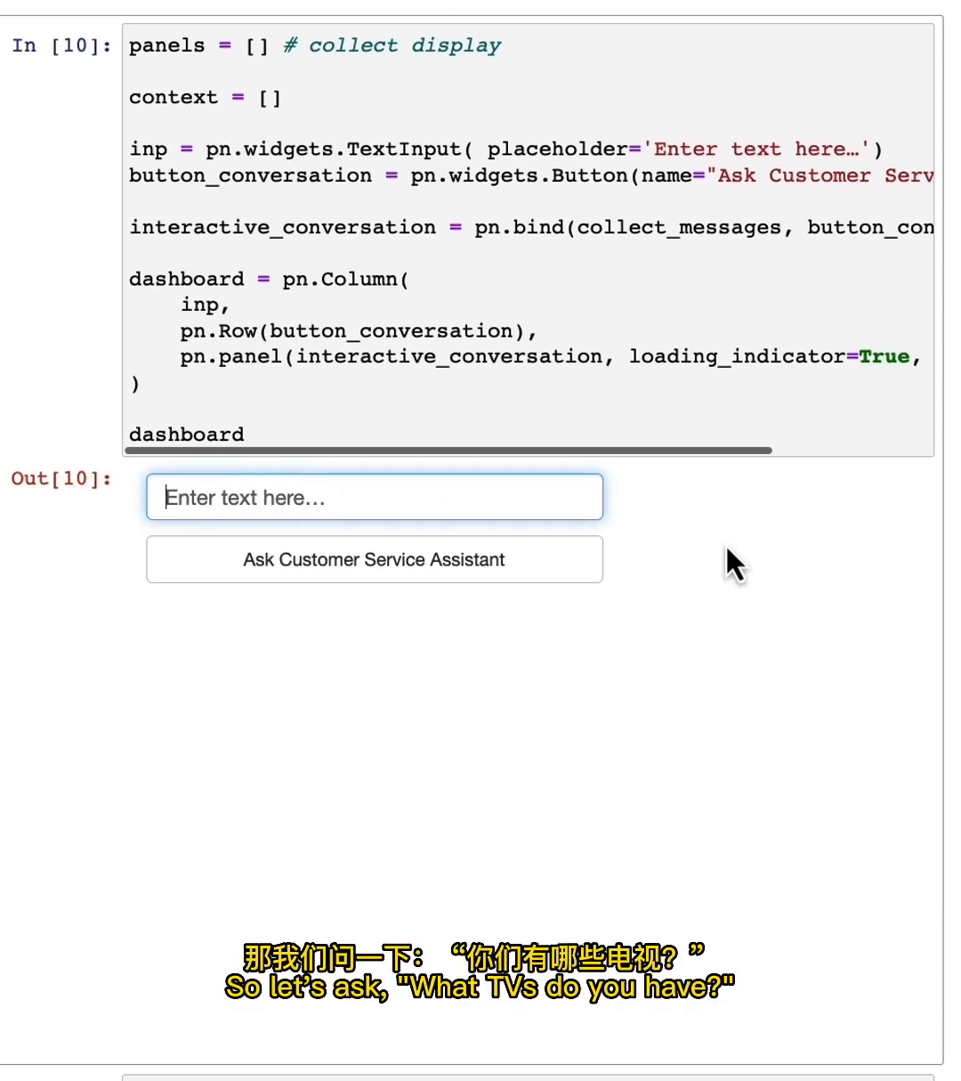
Ask 'what tvs do you have' then 'which is the cheapest' and submit to the assistant
text(what tvs do)
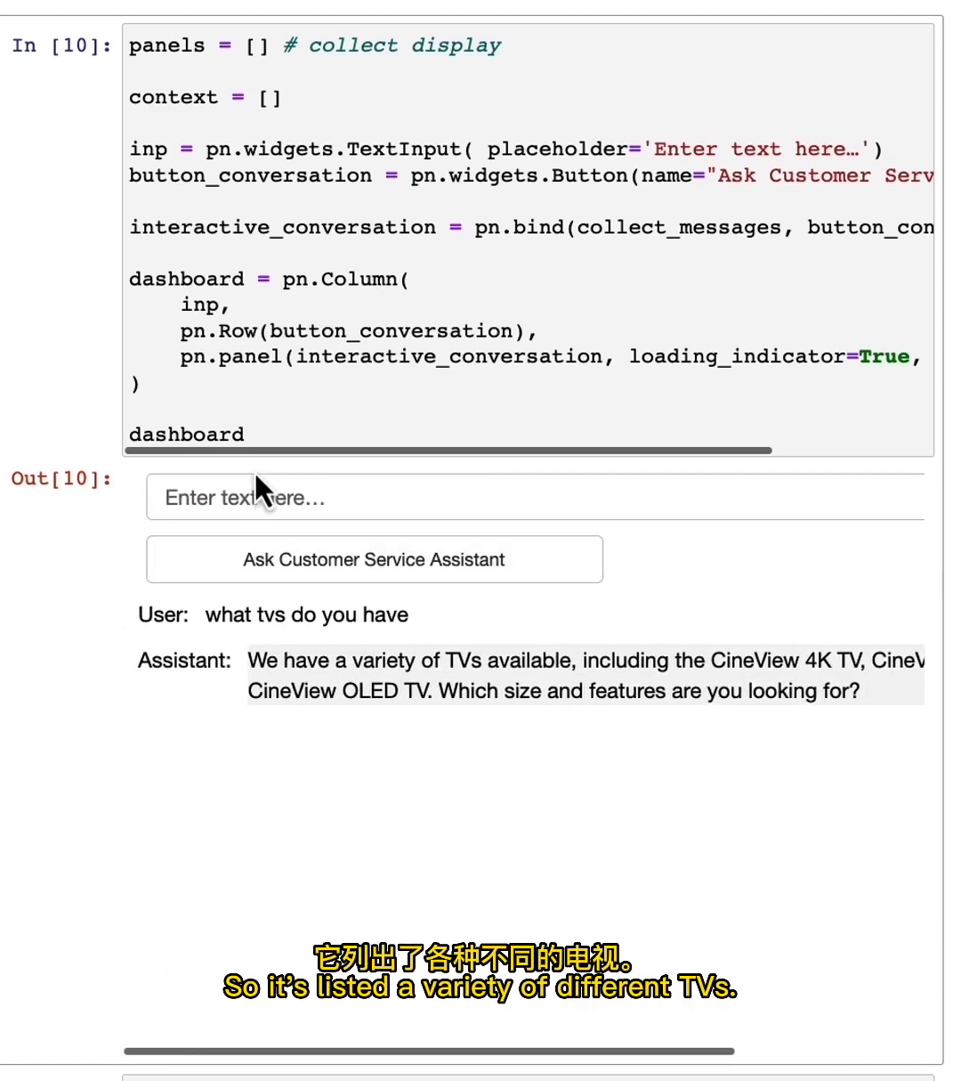
text(which is t)
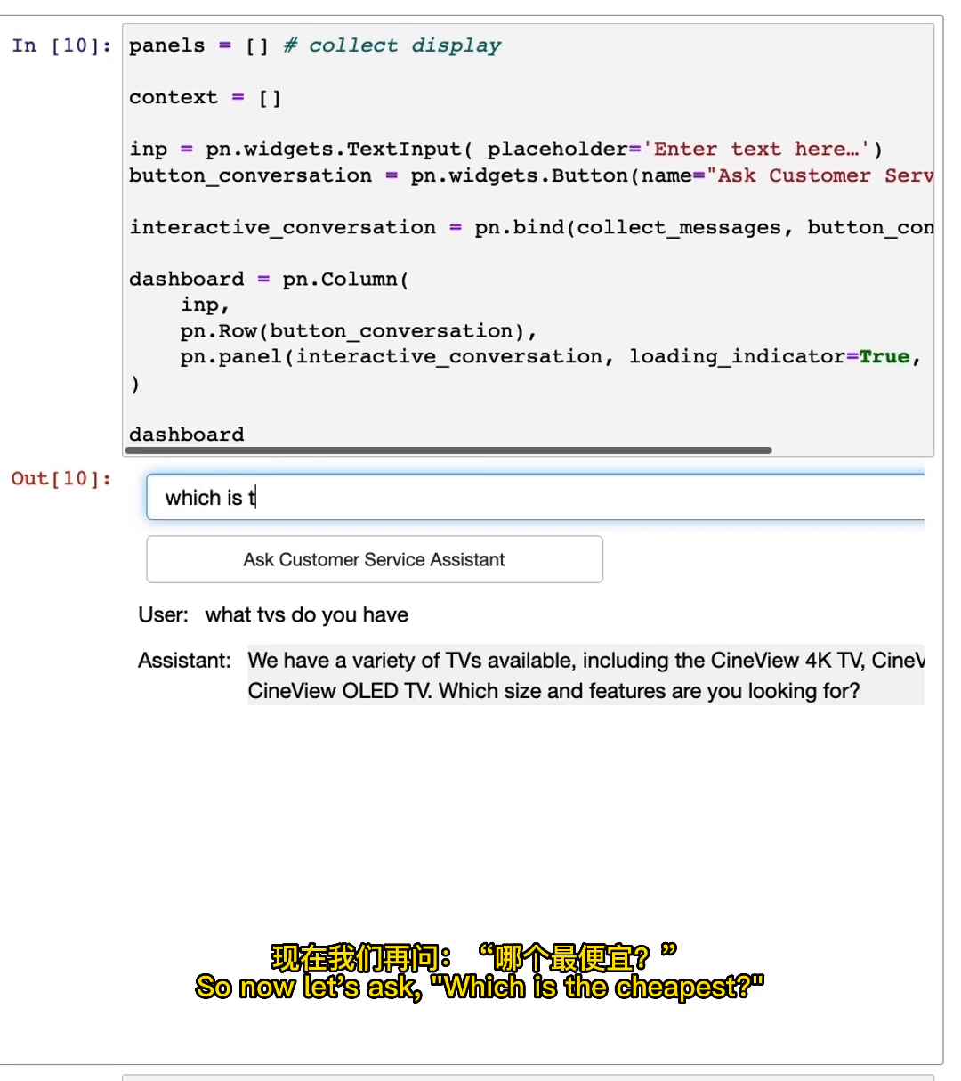
click(374, 559)
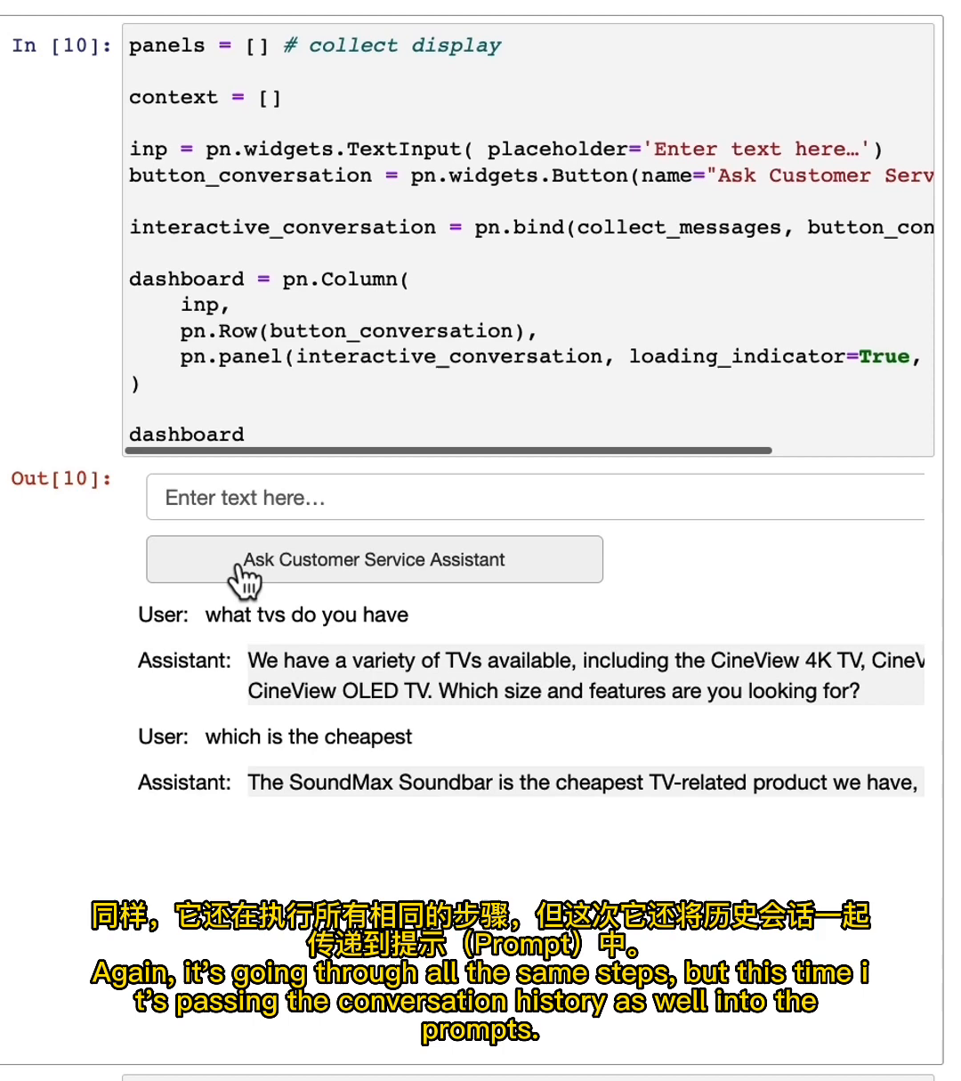
mouse_move(285, 780)
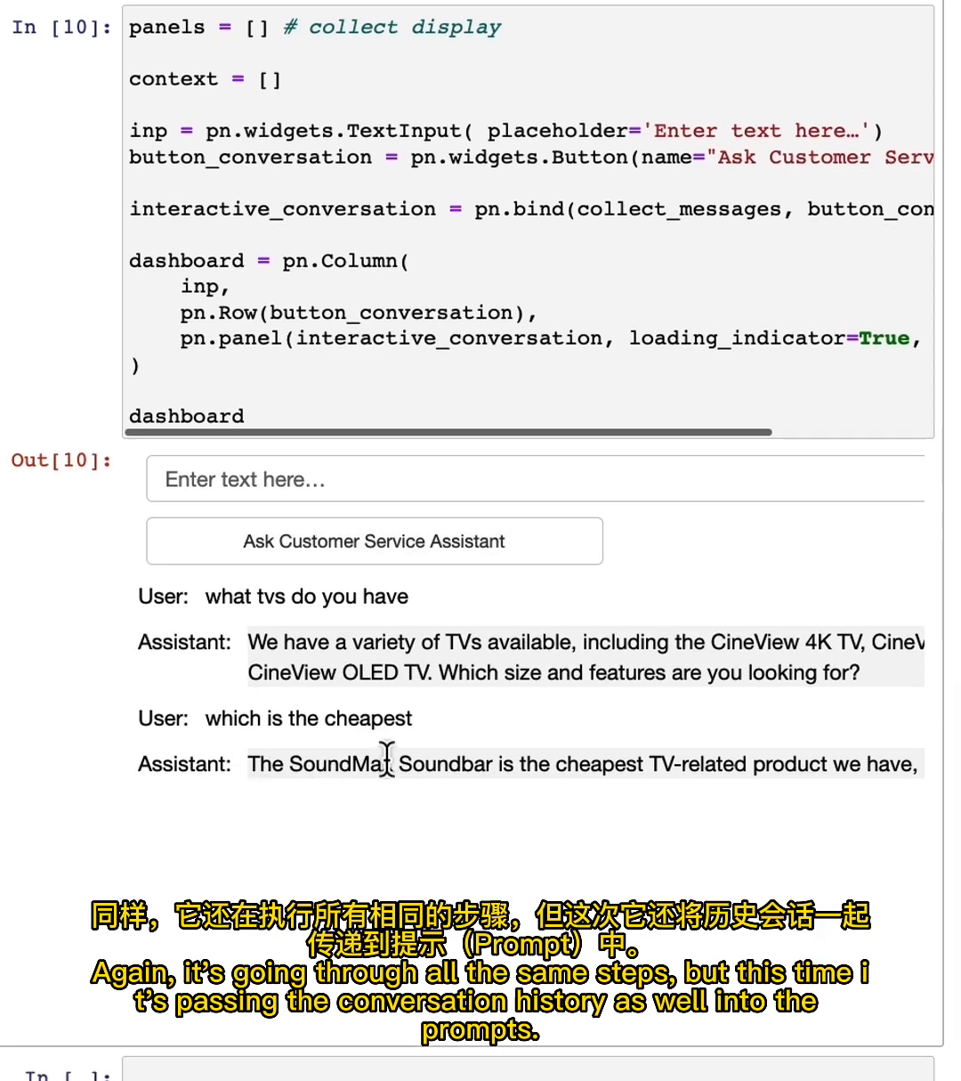
Scroll through the replies about CineView TVs and the SoundMax Soundbar
scroll(right, 3)
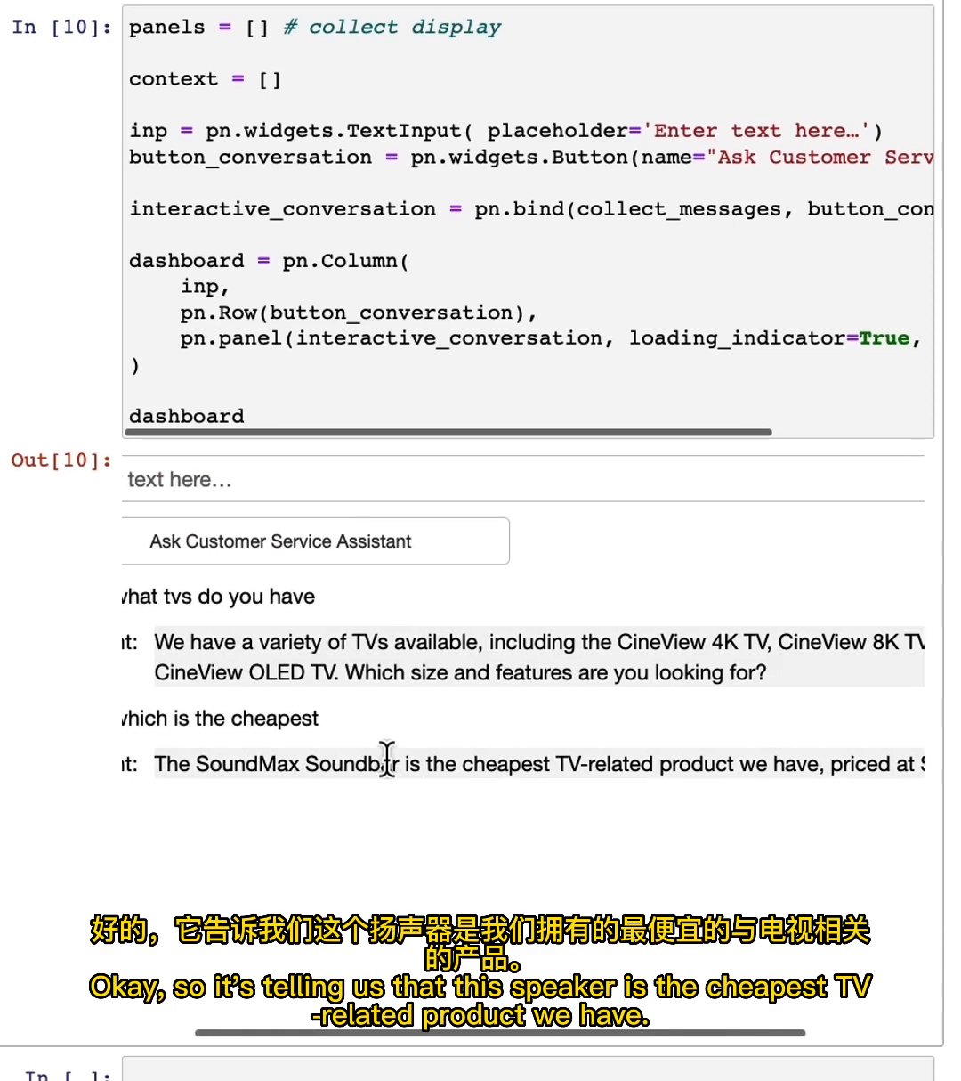
scroll(down, 3)
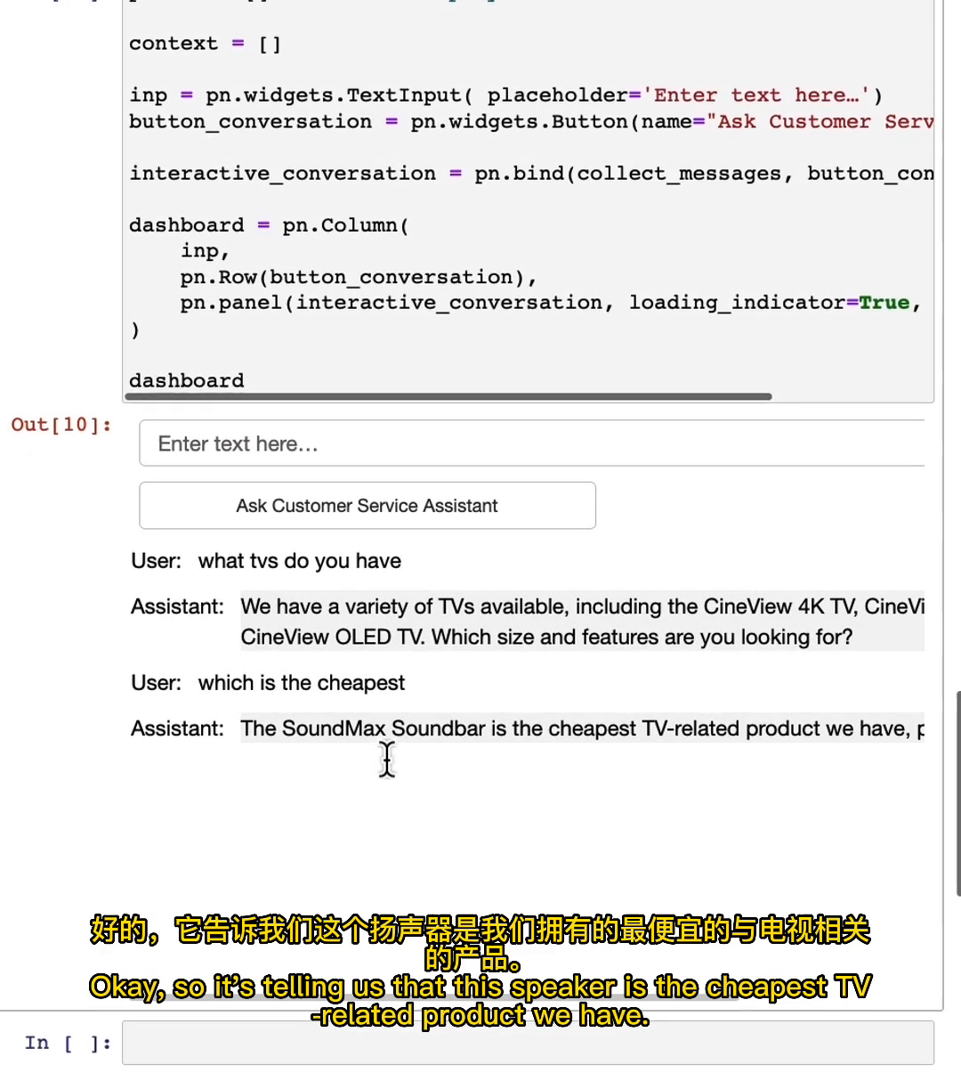
scroll(right, 3)
text(which)
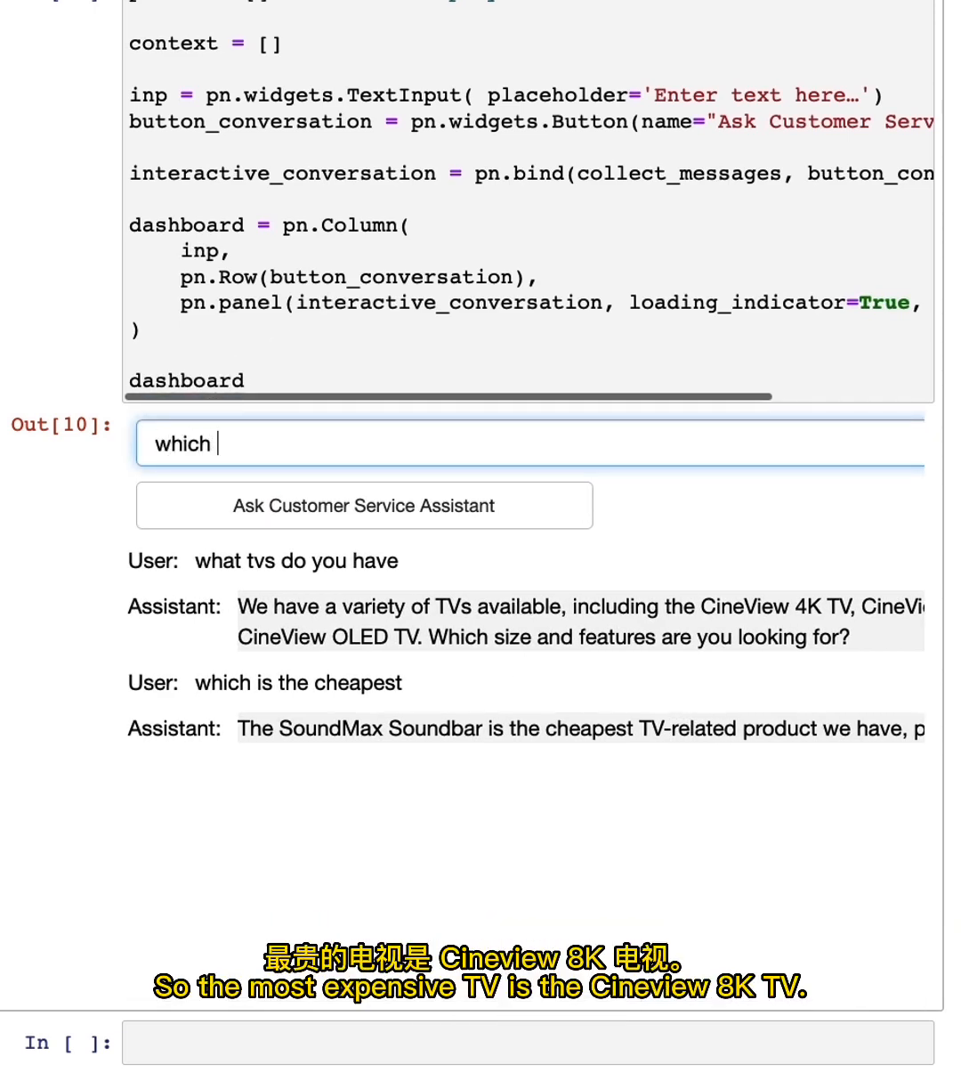
Ask 'which is the most expensive', getting the CineView 8K TV
text(is the most expensive)
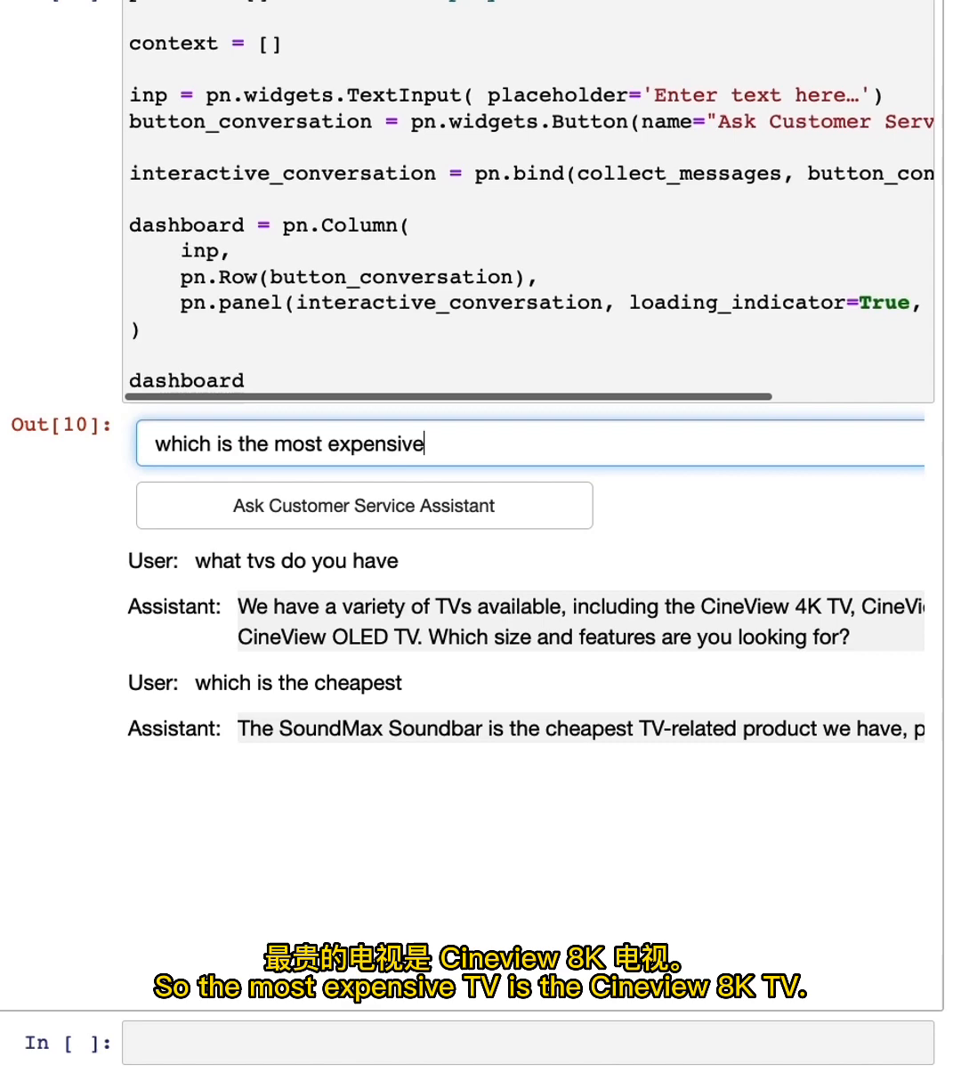
click(363, 505)
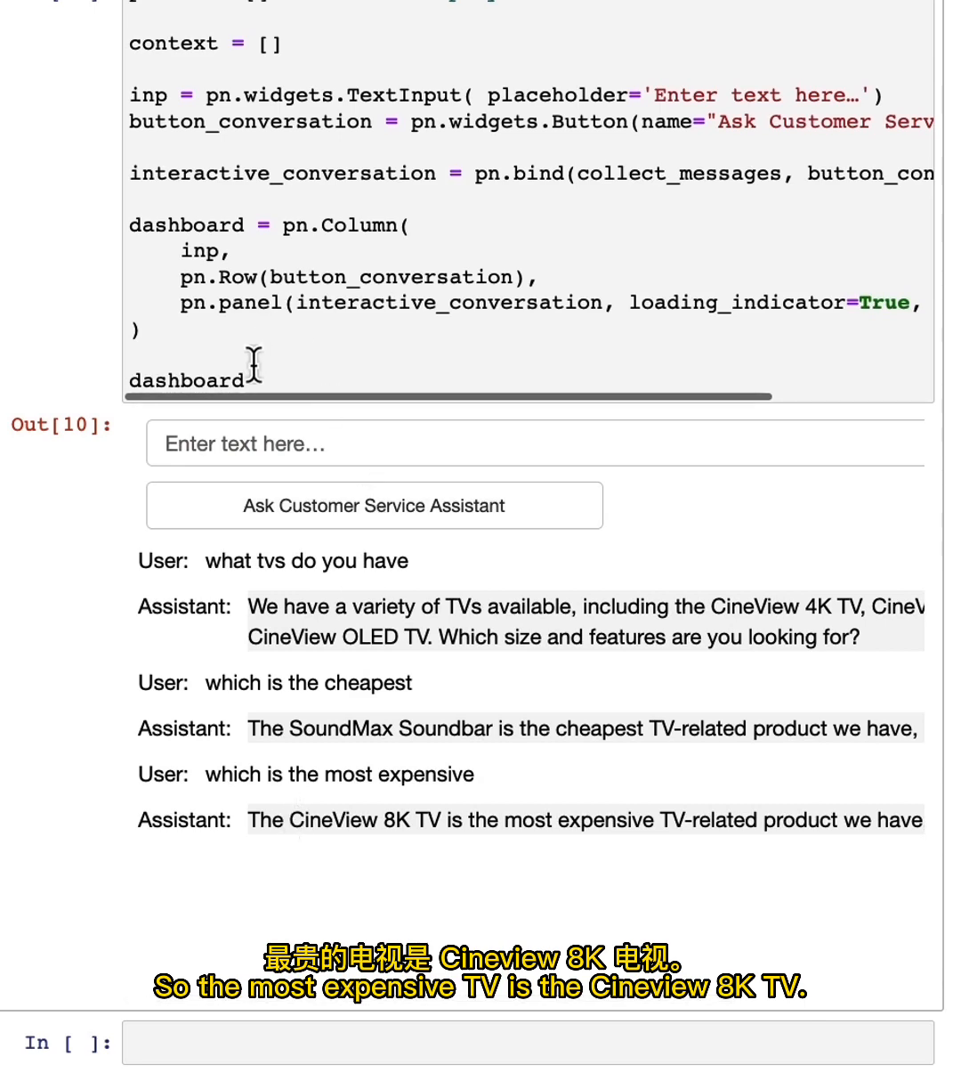
Follow up with 'tell me more about it' for details on the CineView 8K TV
click(534, 443)
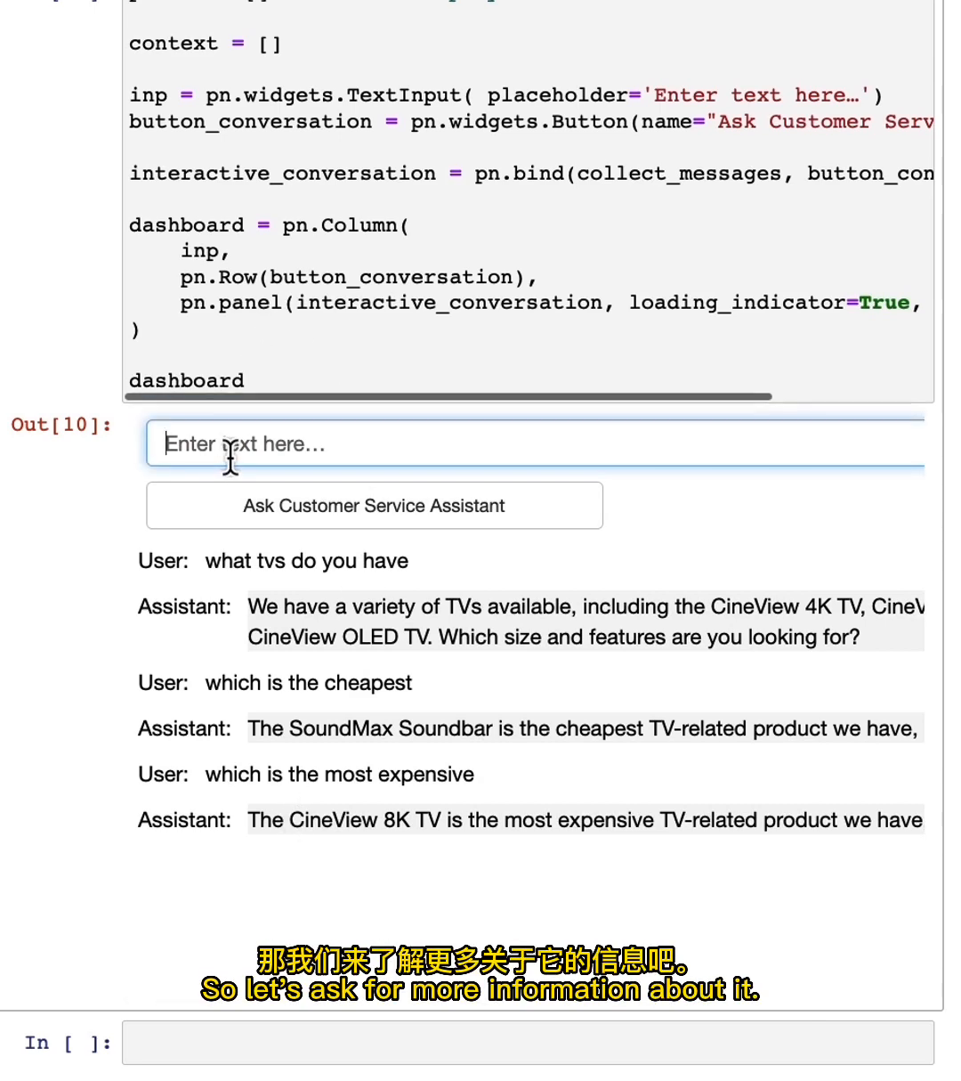
text(tell me mo)
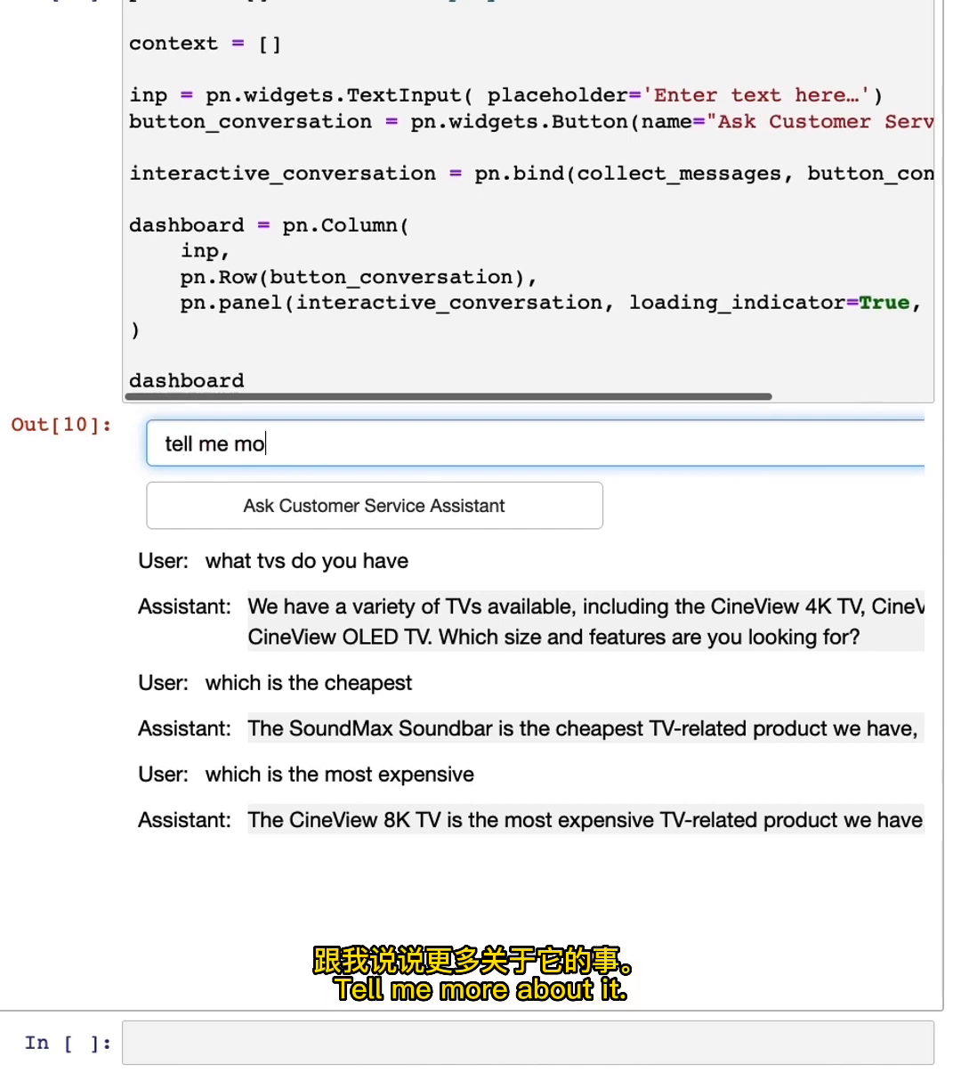
click(374, 506)
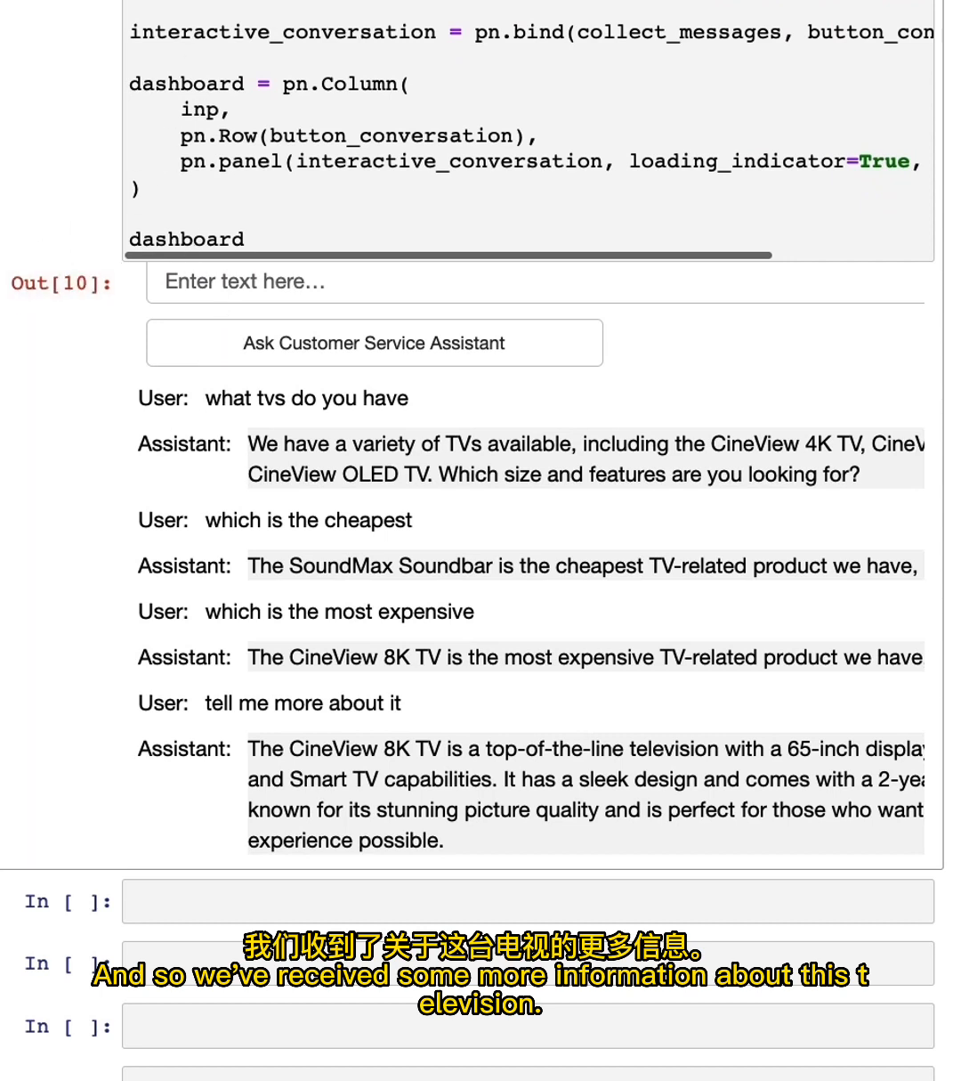
mouse_move(224, 589)
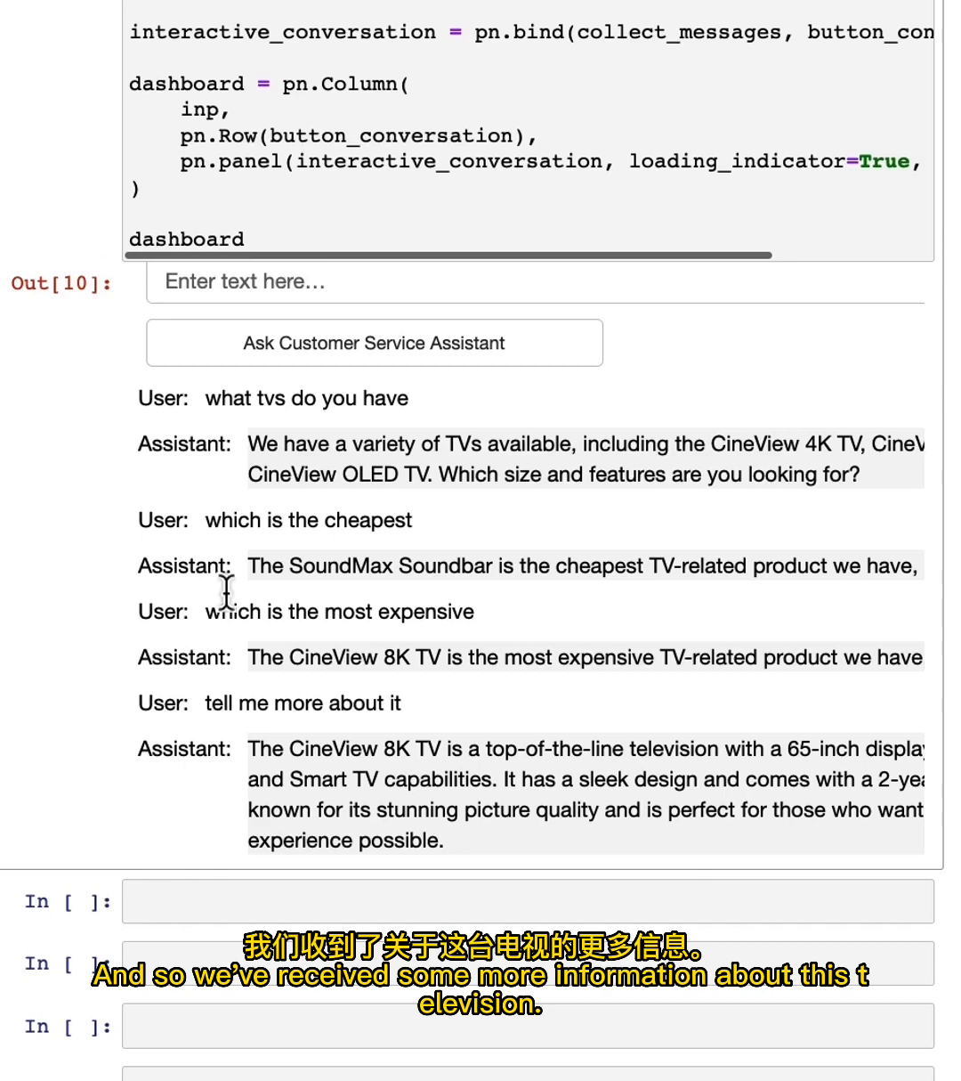